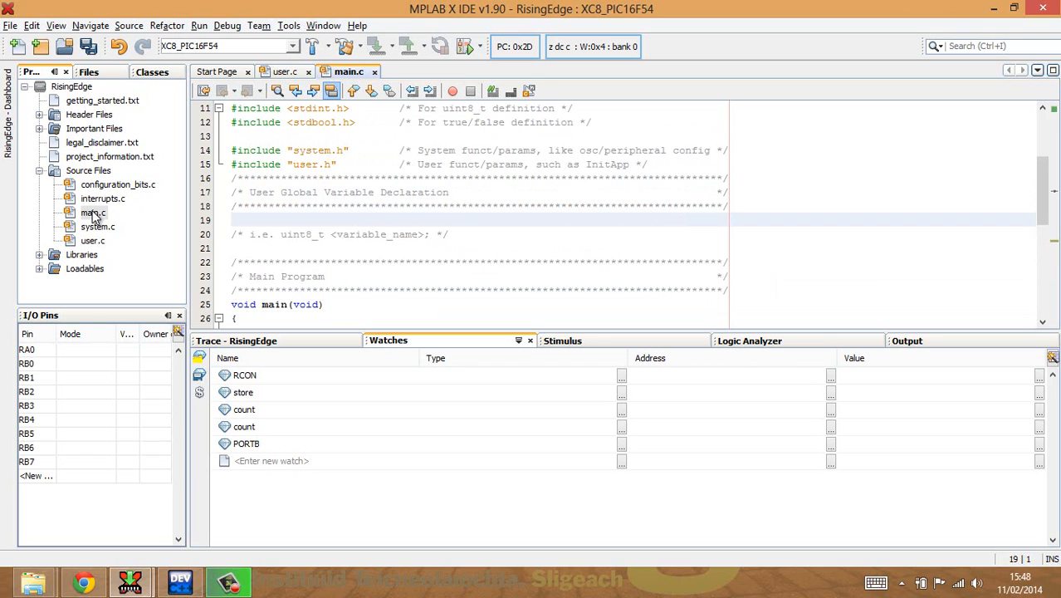
- Add '#define HI 1' and '#define LO' on line 19 of main.c
left_click(238, 219)
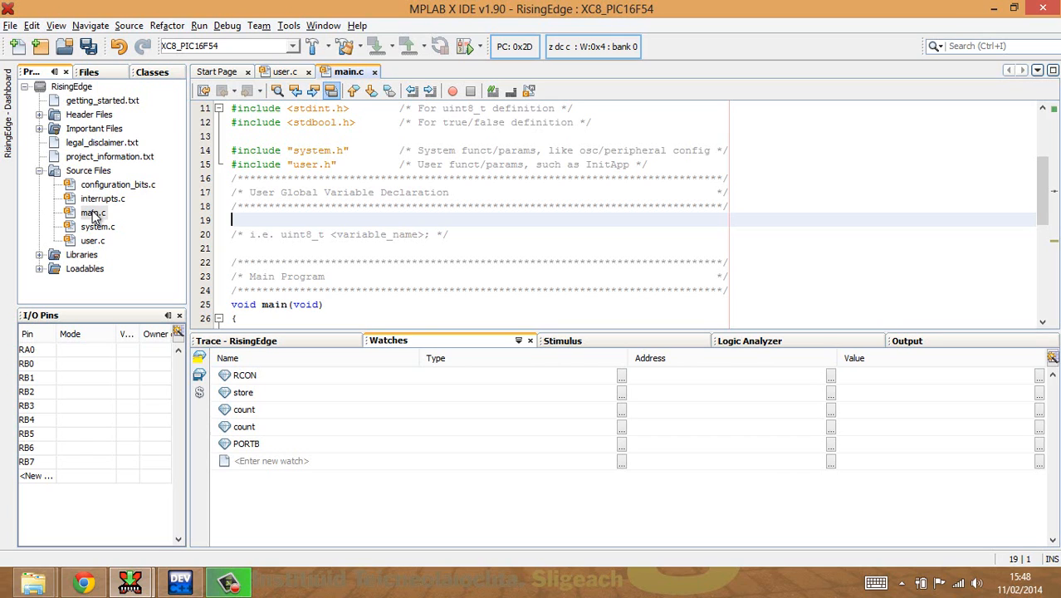
type("#")
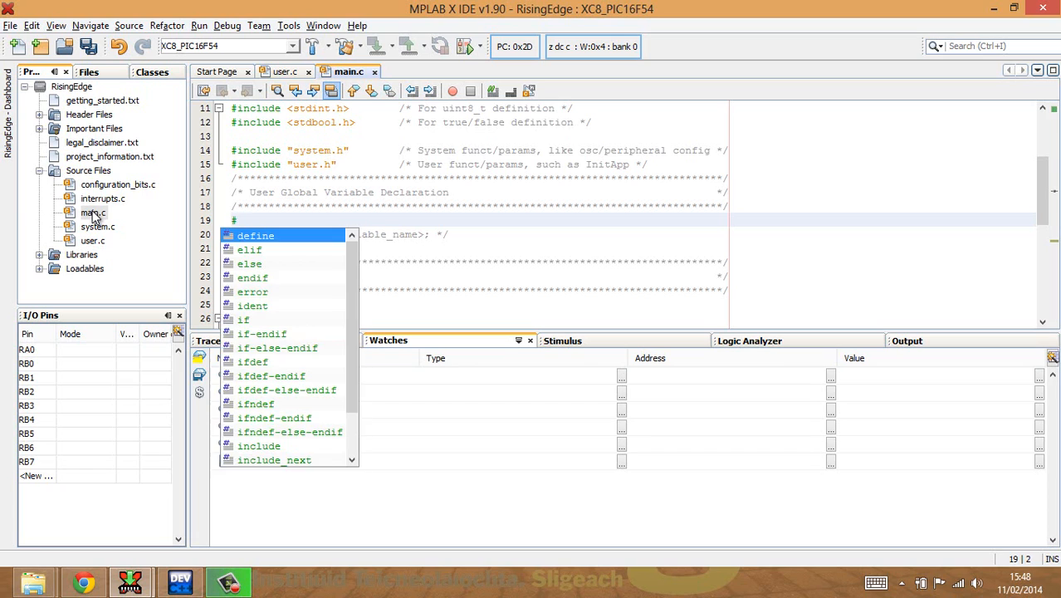
type("define")
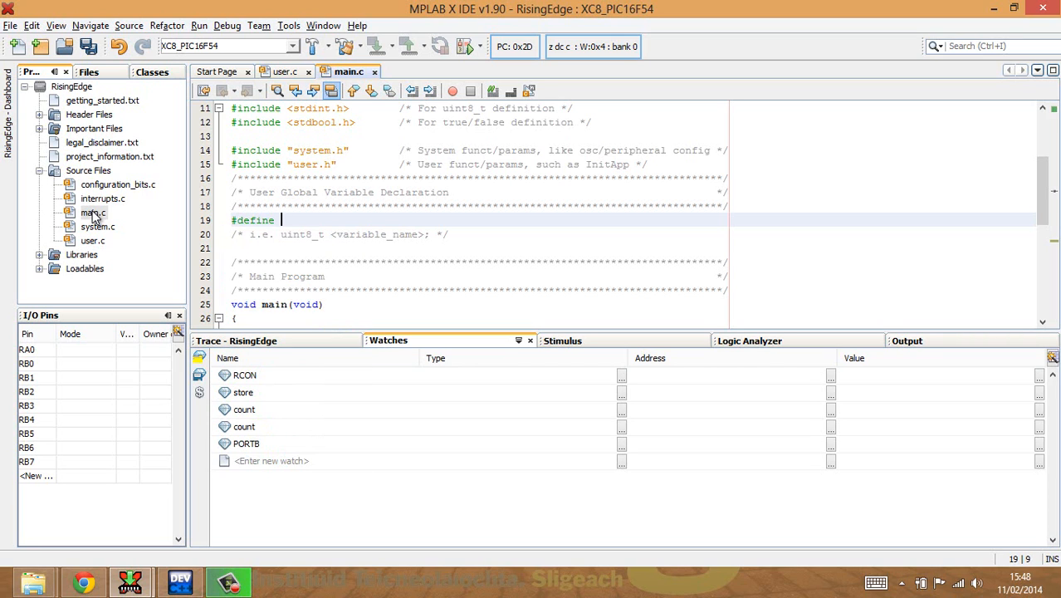
type("HI 1")
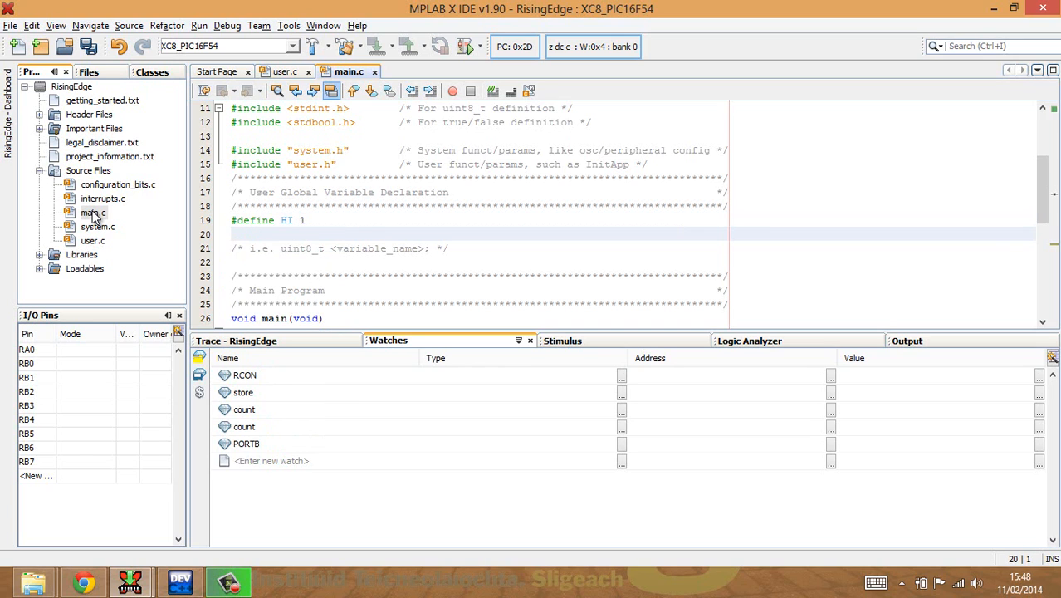
type("#defi")
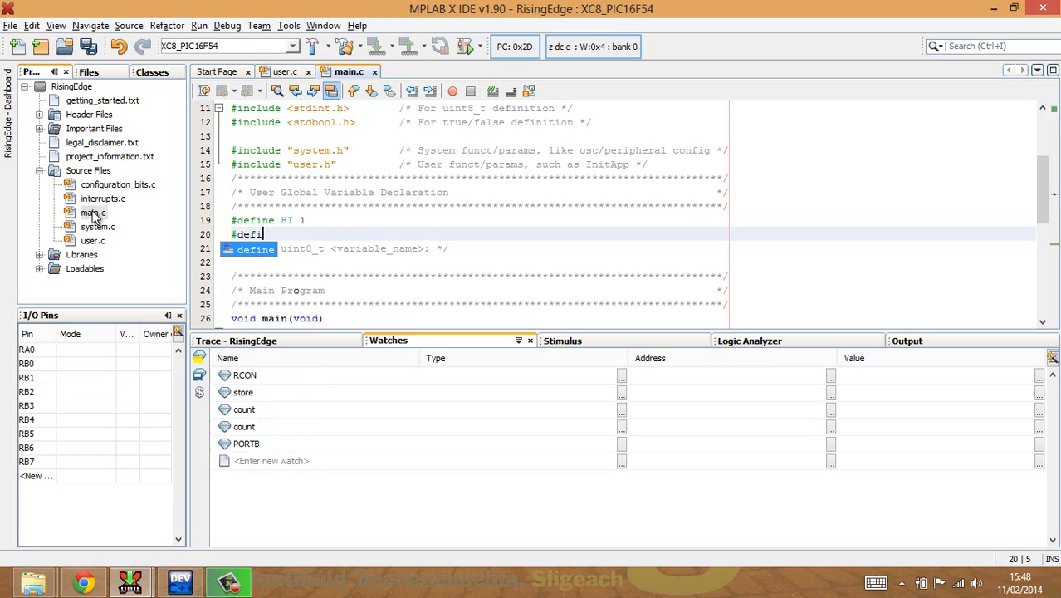
type("ne LO")
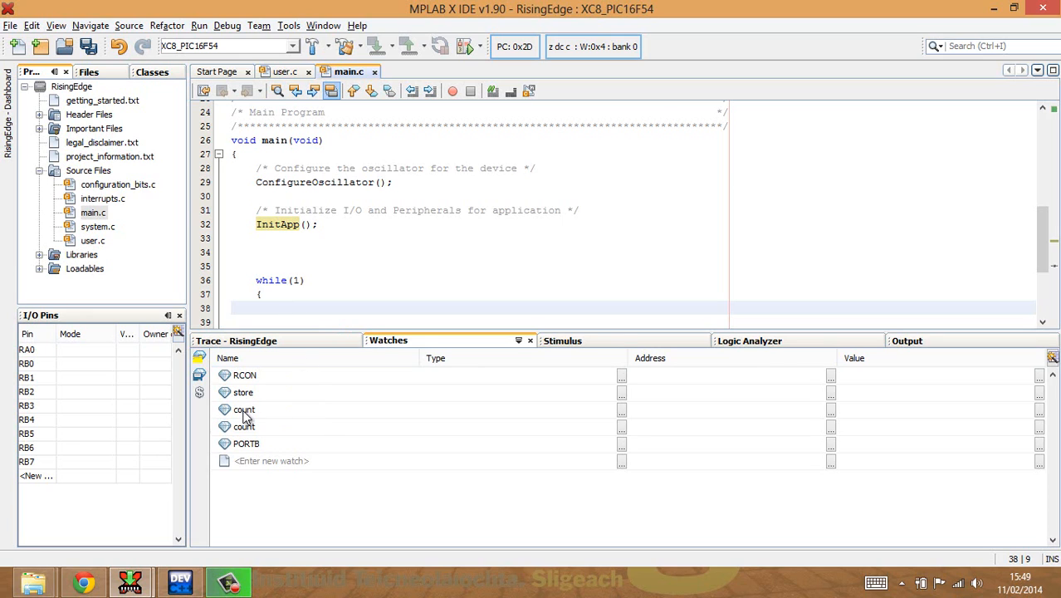
left_click(244, 410)
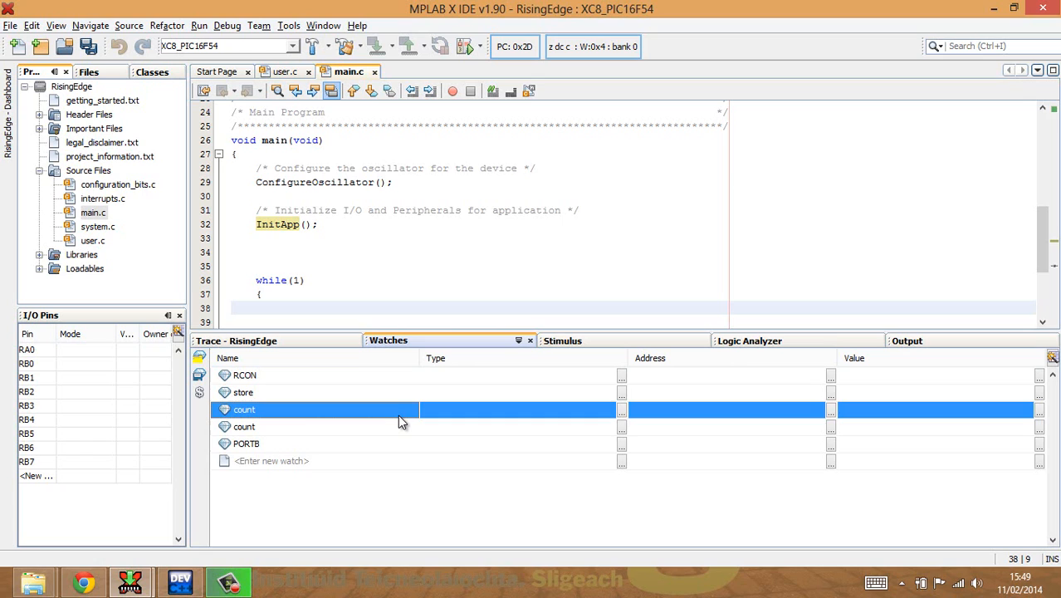
left_click(244, 375)
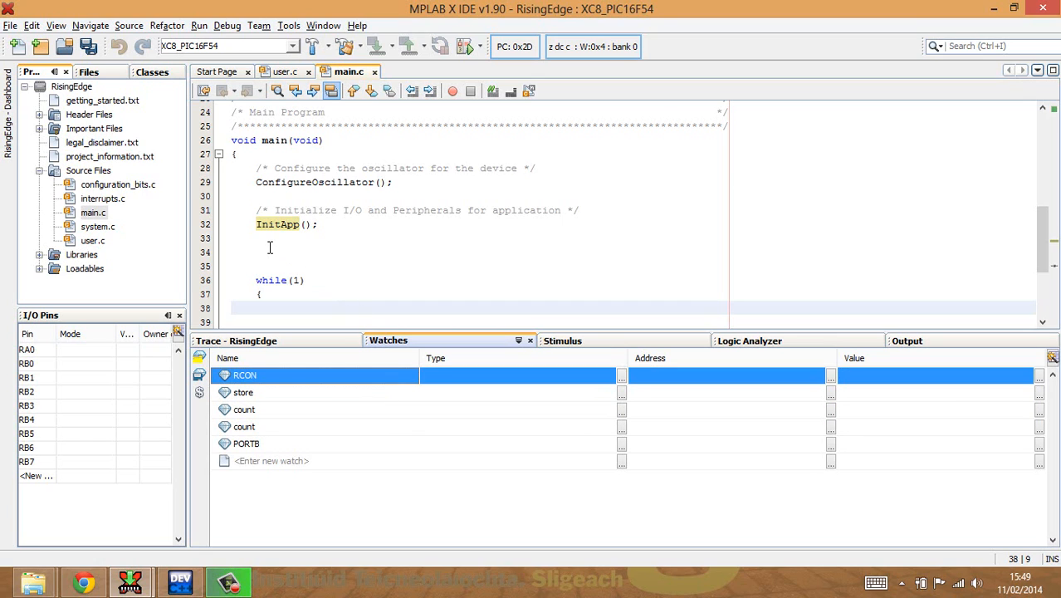
- Declare 'unsigned char count = 0;' after InitApp() in main
left_click(269, 248)
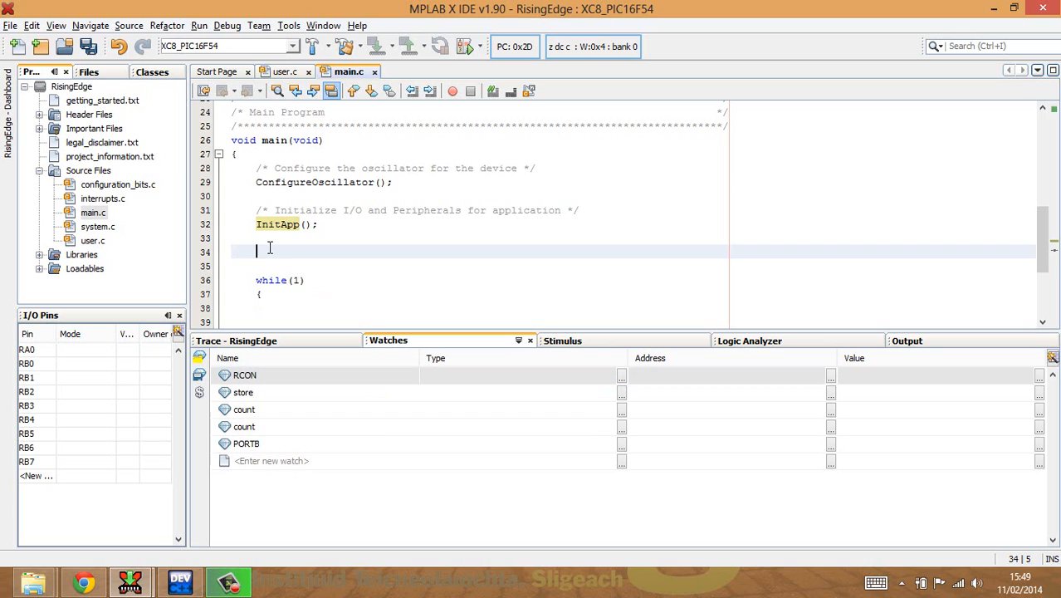
type("un")
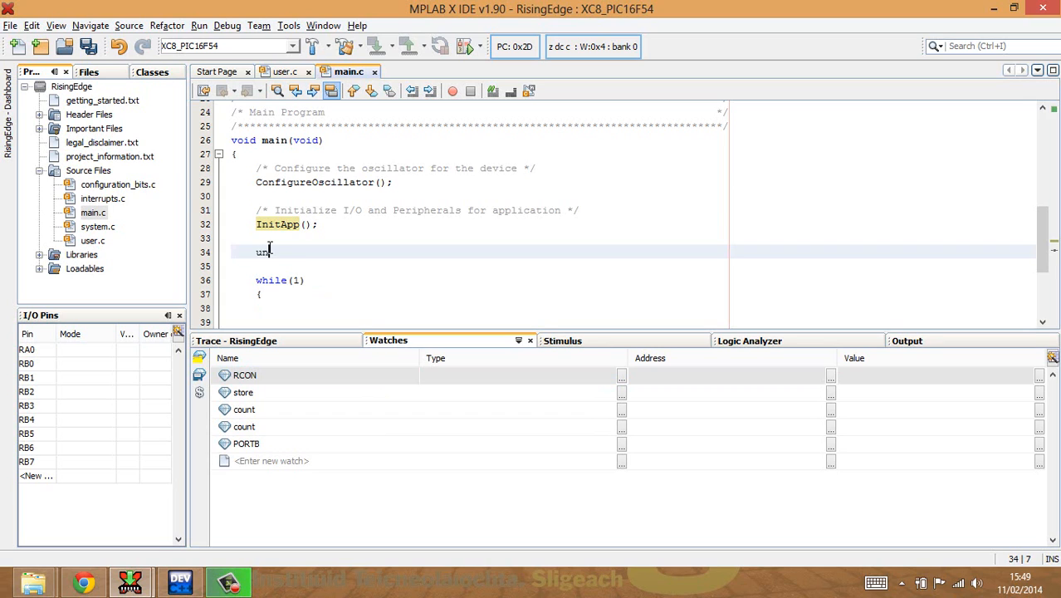
type("sige")
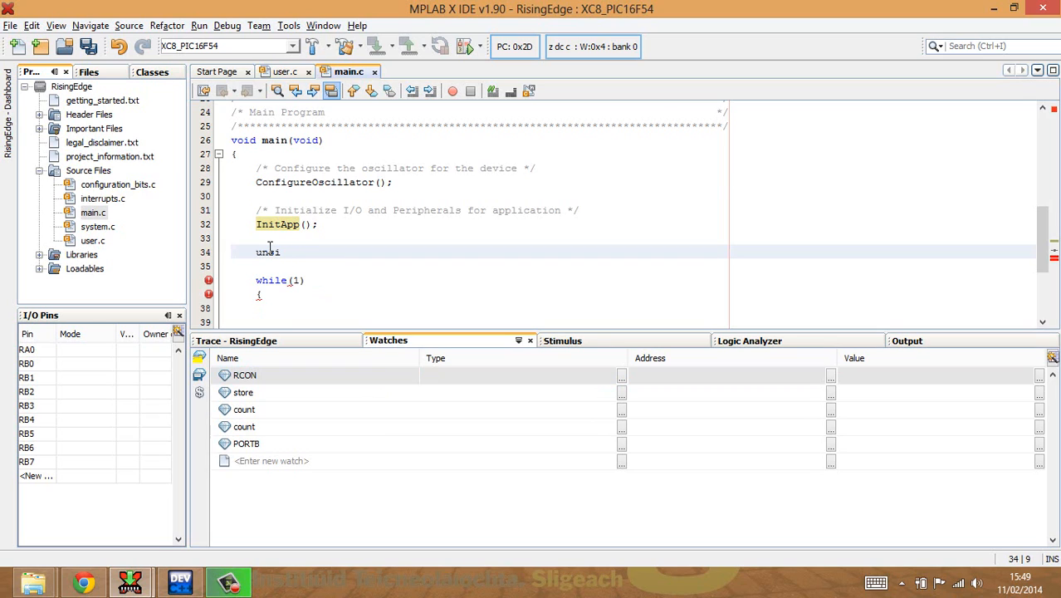
type("gned")
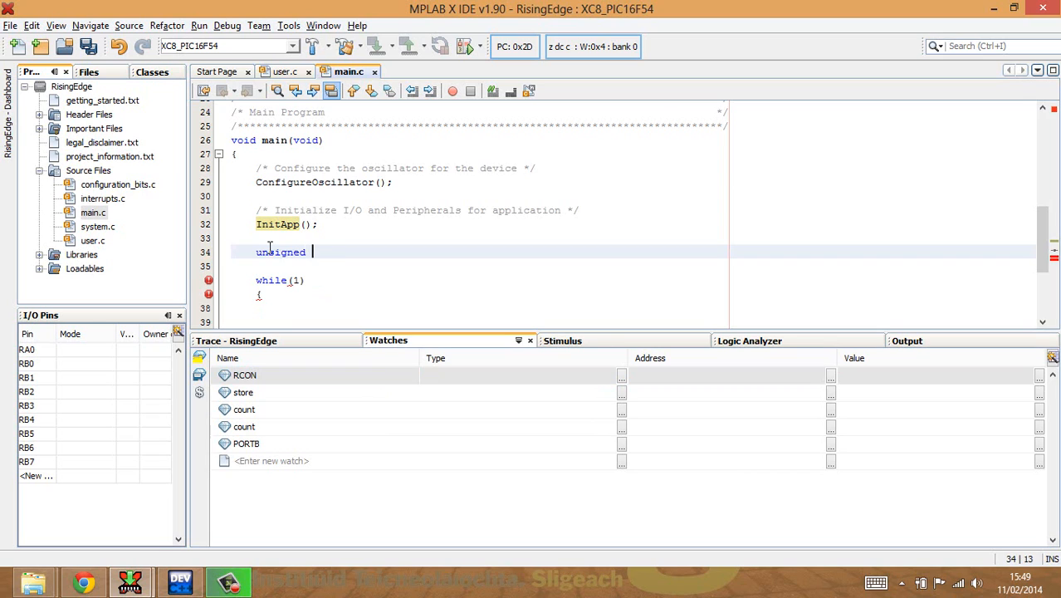
type("char")
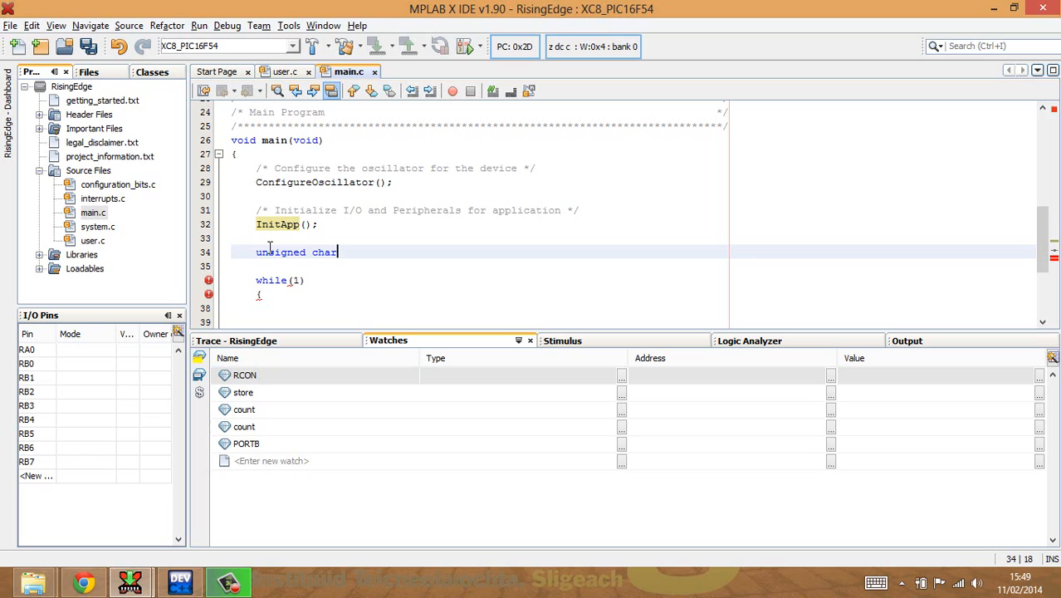
type("count")
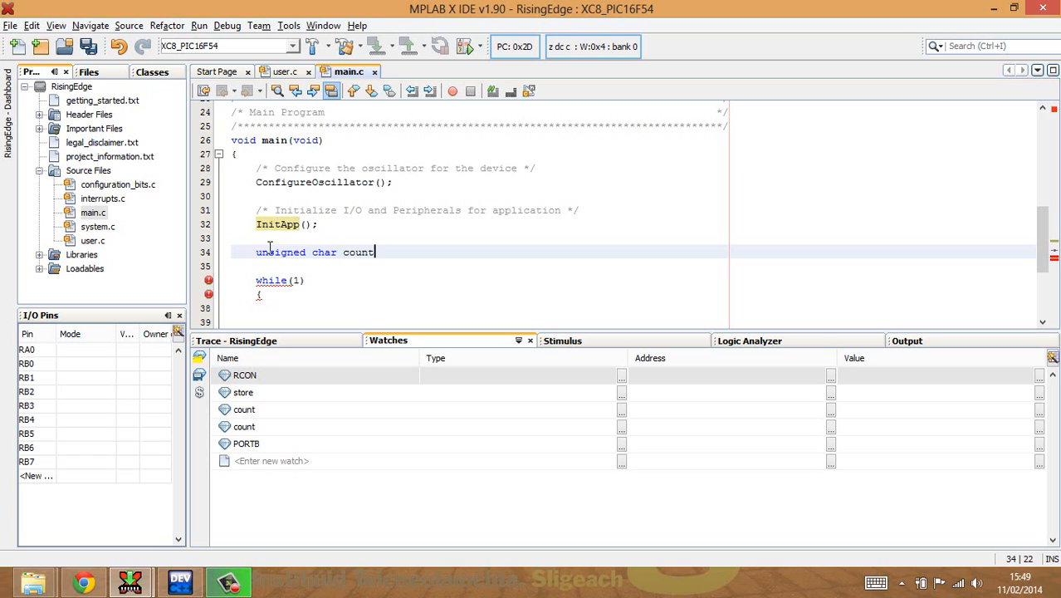
type("= 0;")
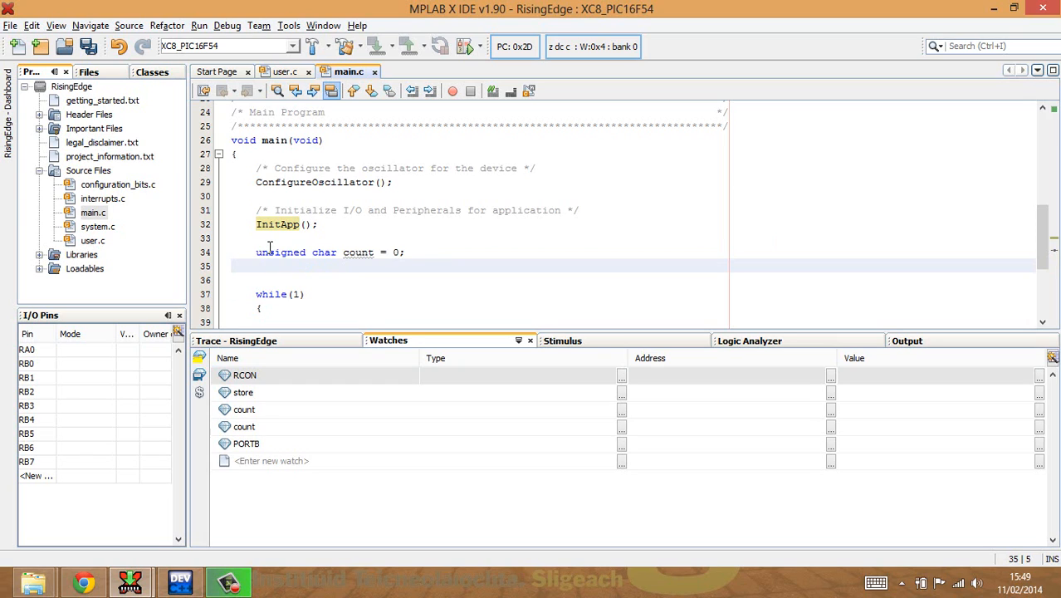
- Declare 'unsigned char prevValue = LO;' on the next line
type("unsigen")
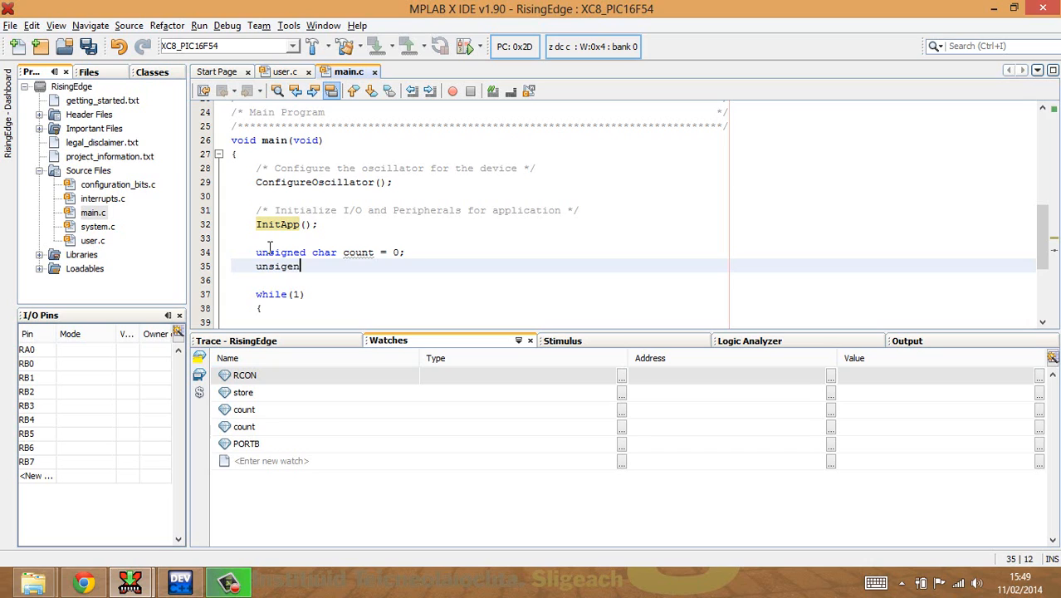
type("unsigned")
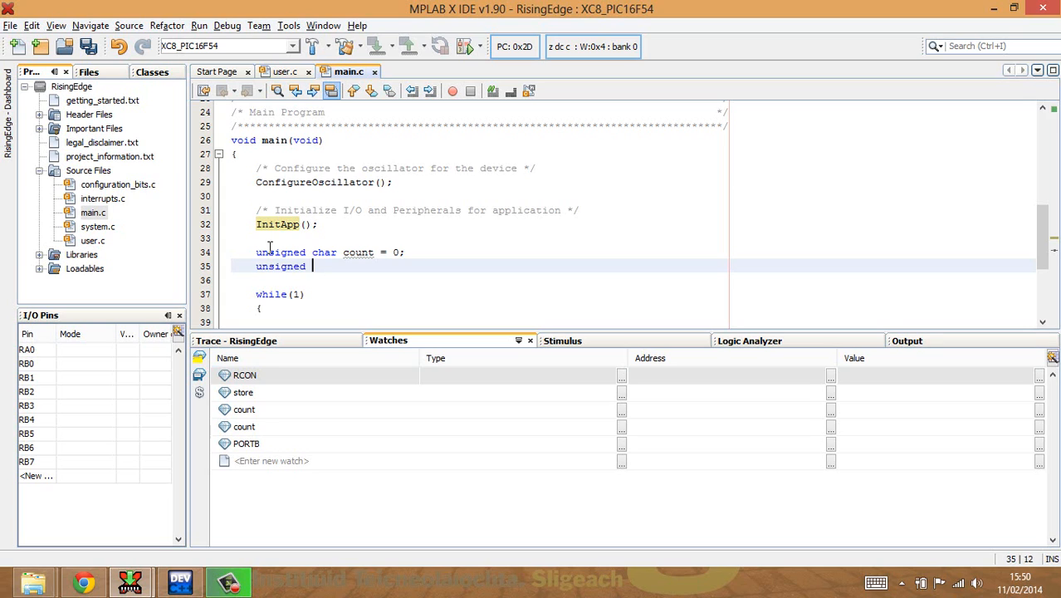
type("char")
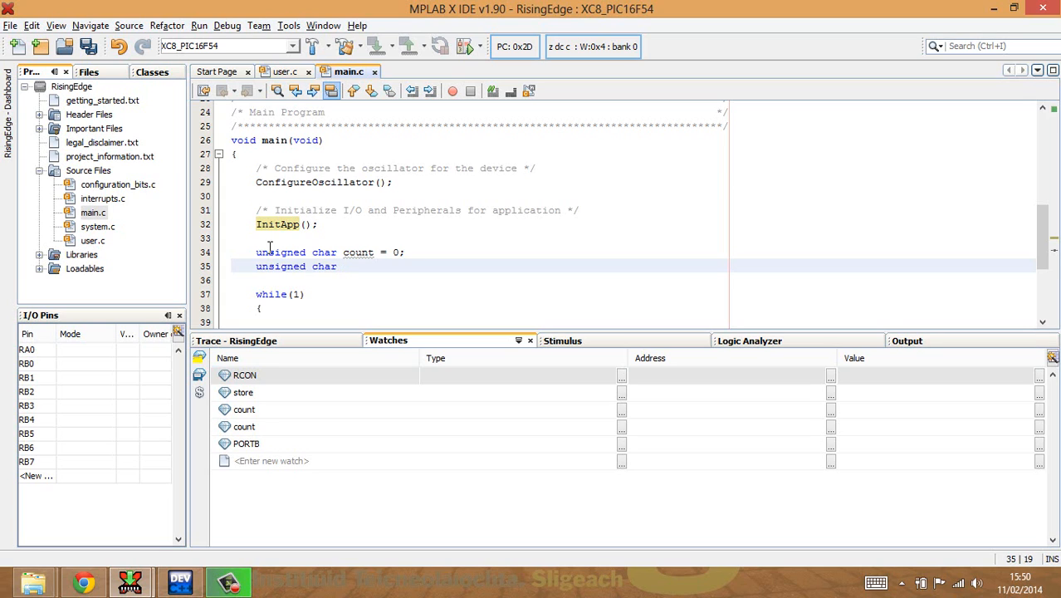
type("prevVa")
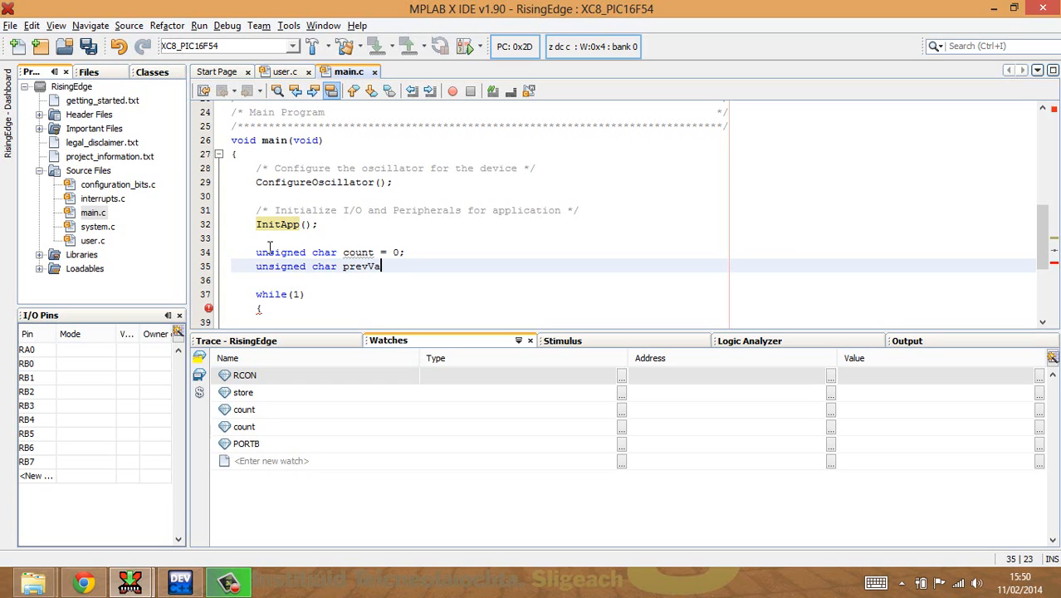
type("lue =")
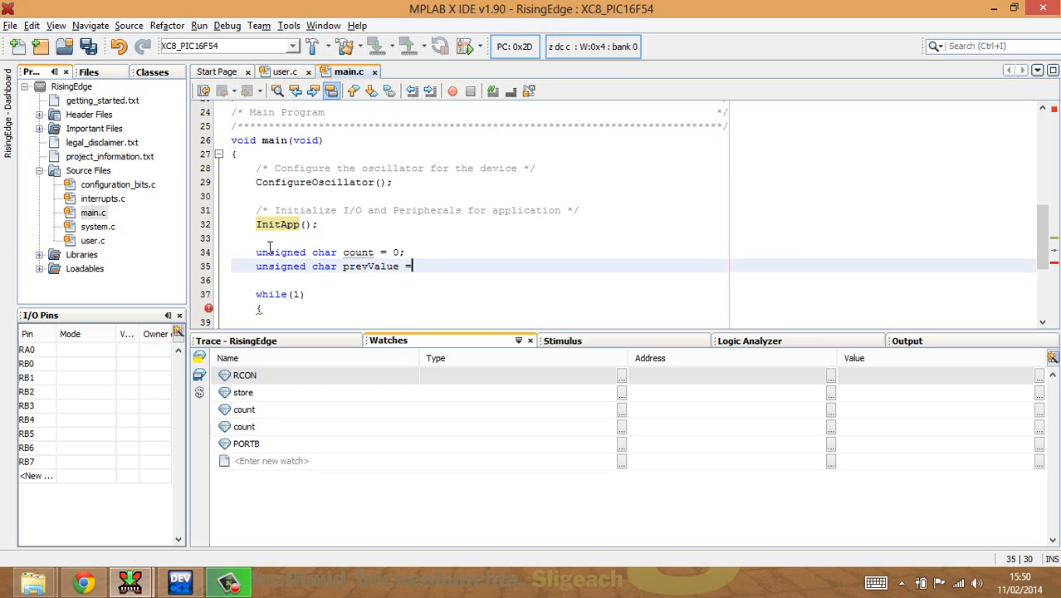
type("1")
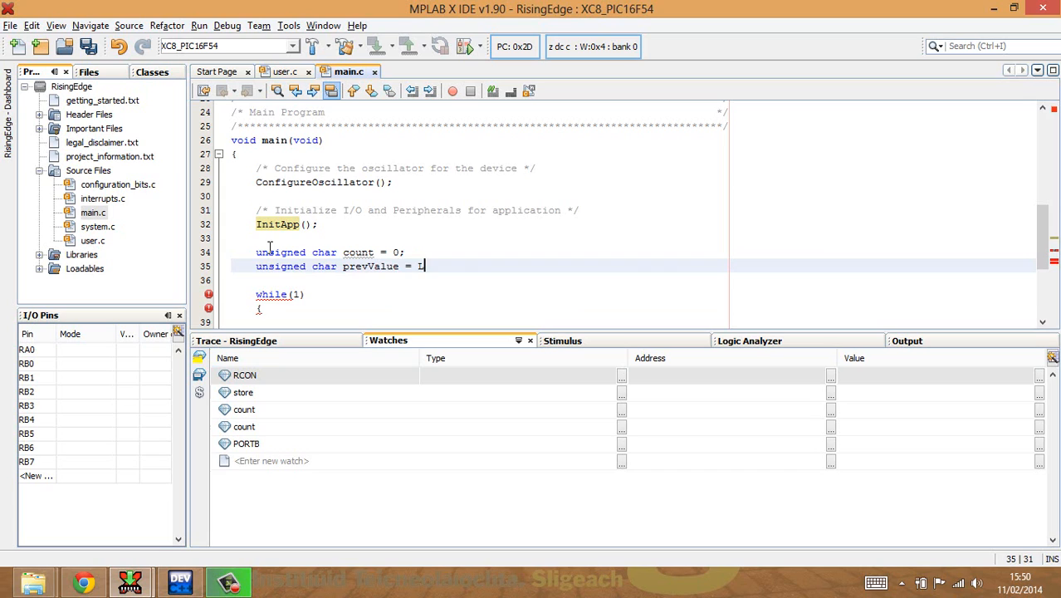
type("O")
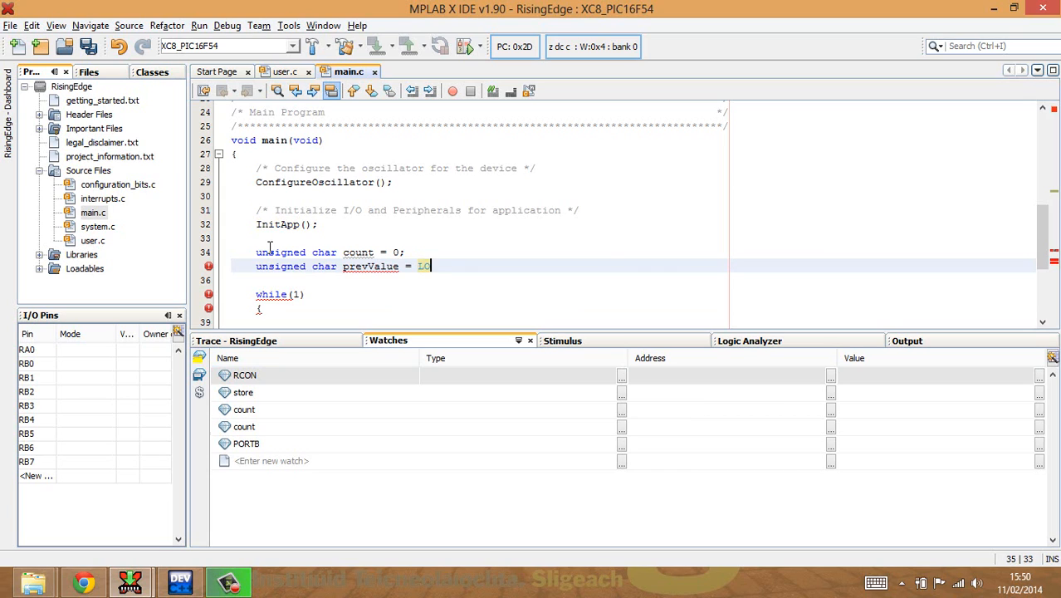
type("W;")
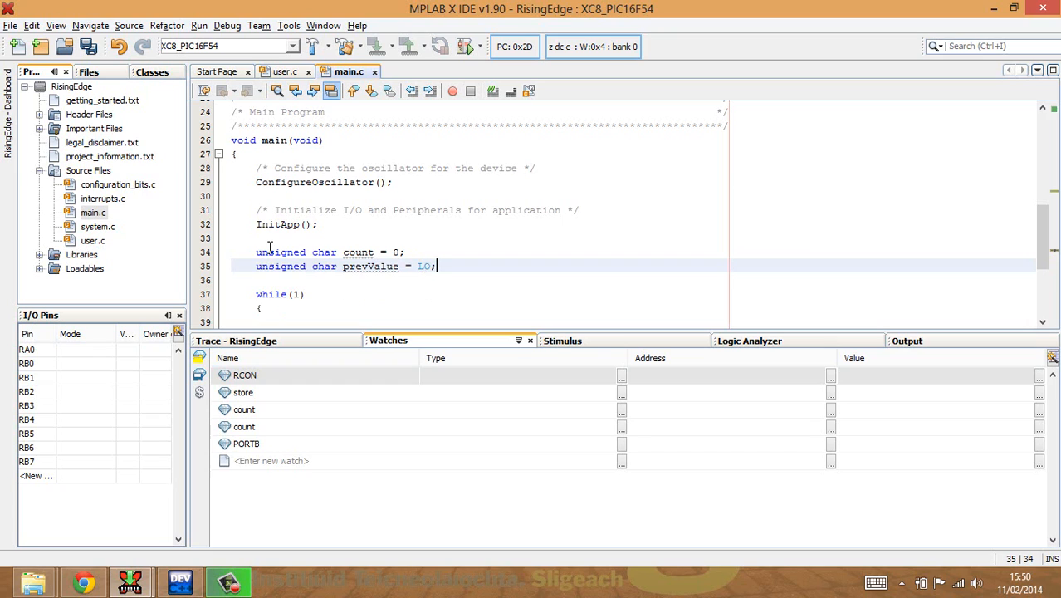
left_click(261, 308)
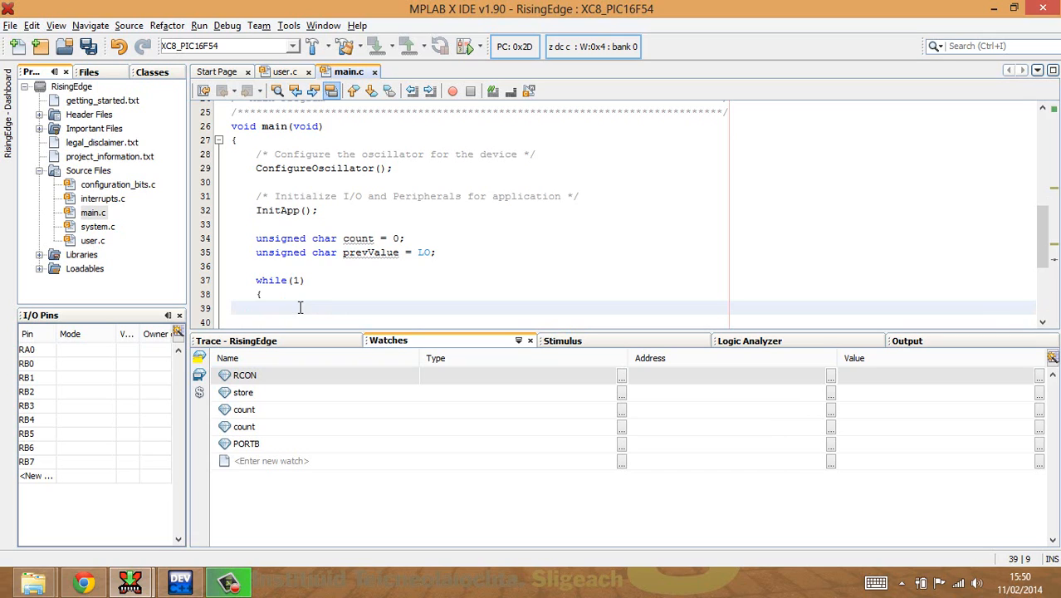
- Start an if inside while(1) testing ((PORTA&0x01)==HI)
left_click(299, 308)
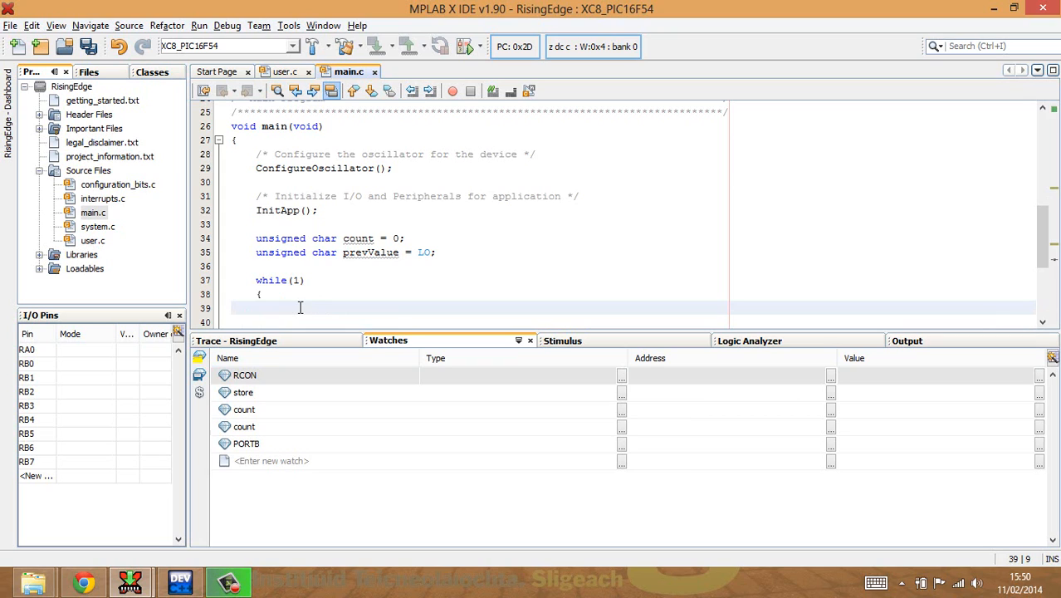
left_click(301, 308)
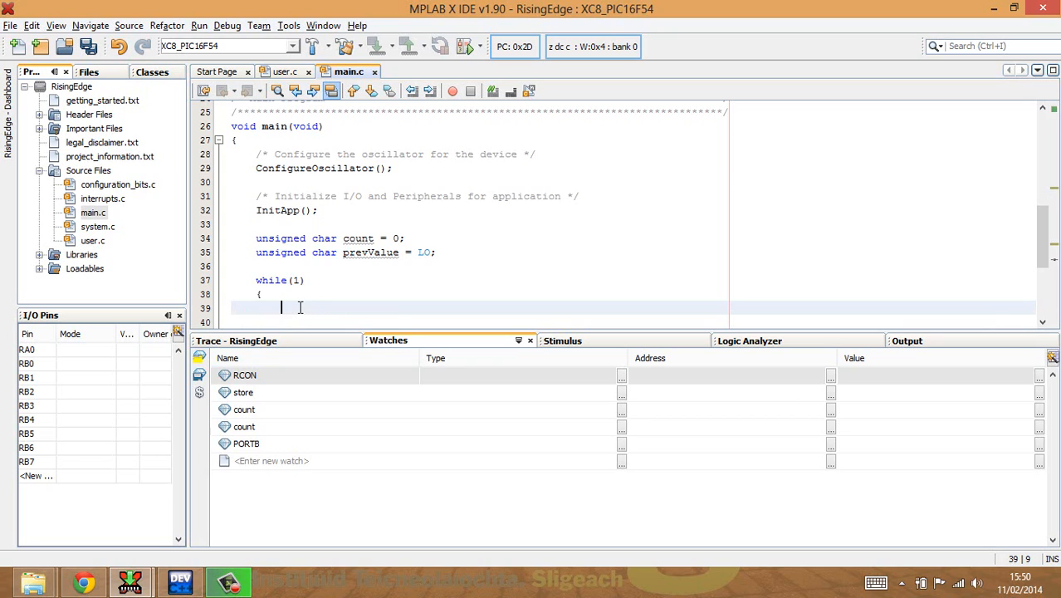
type("i")
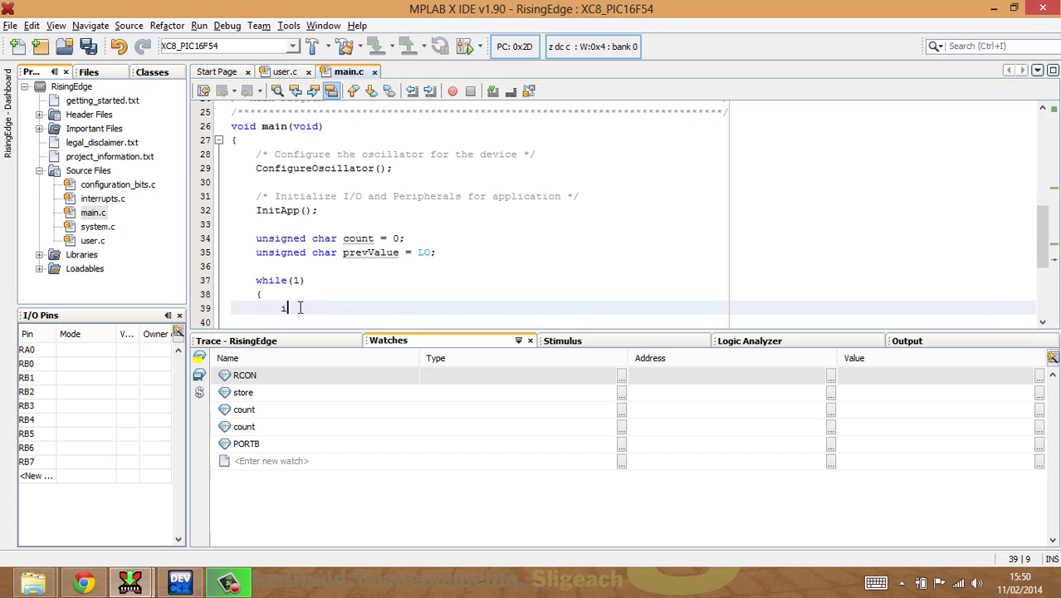
type("f(")
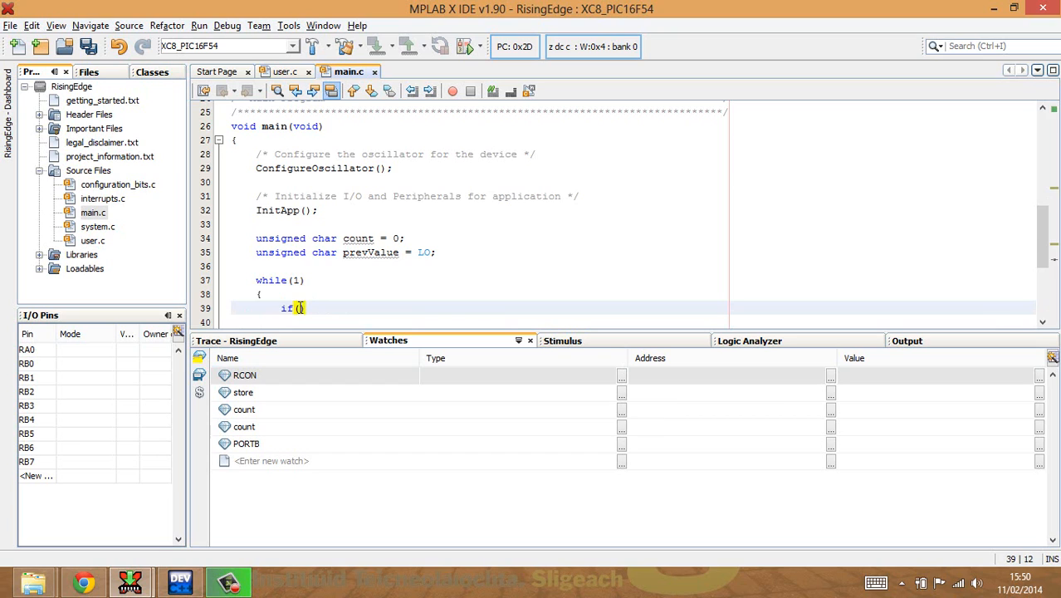
left_click(209, 308)
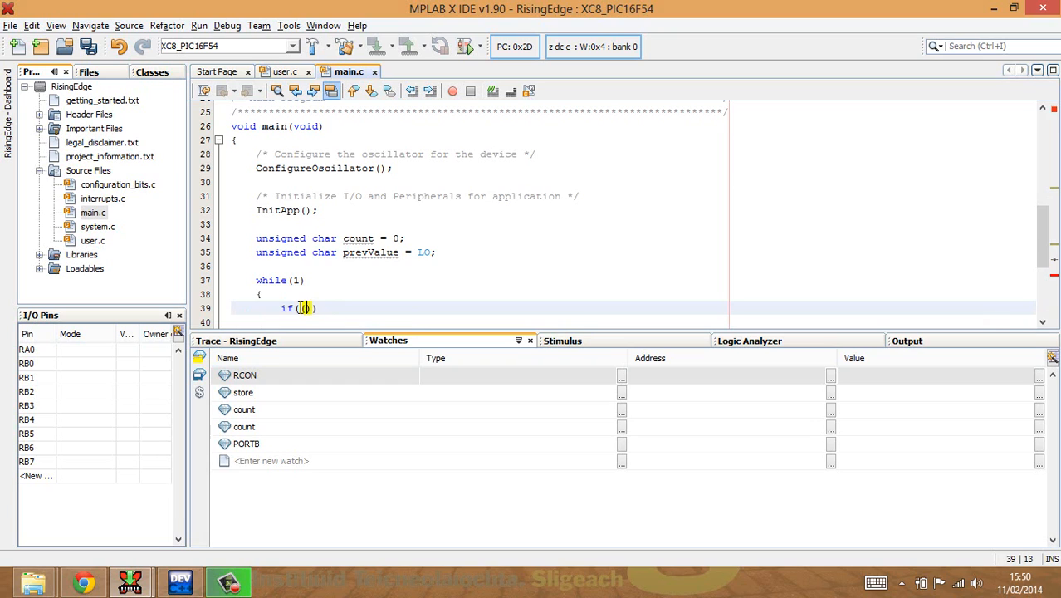
type("PORTA")
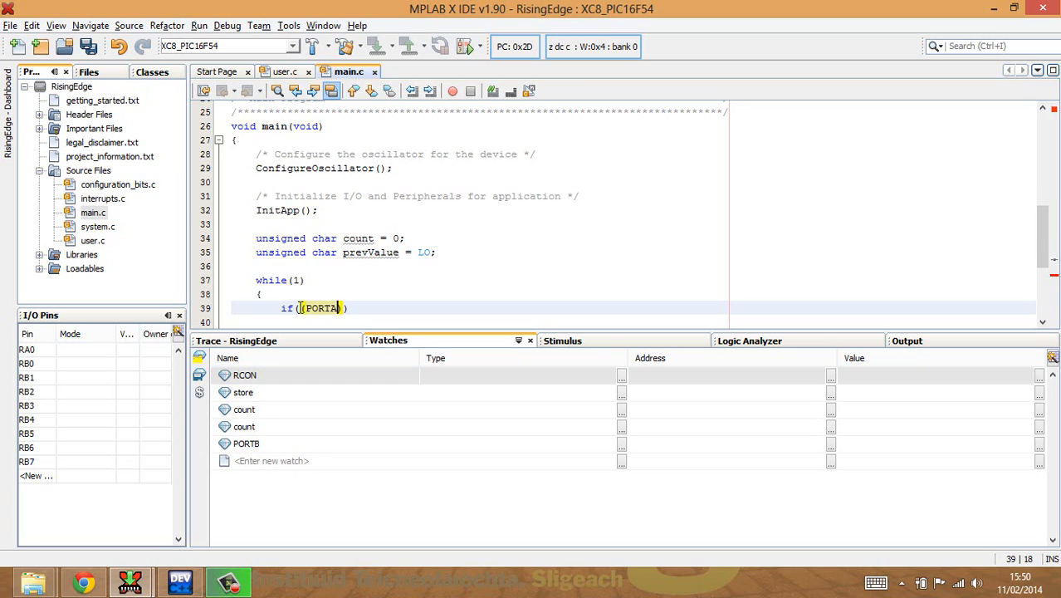
type("&")
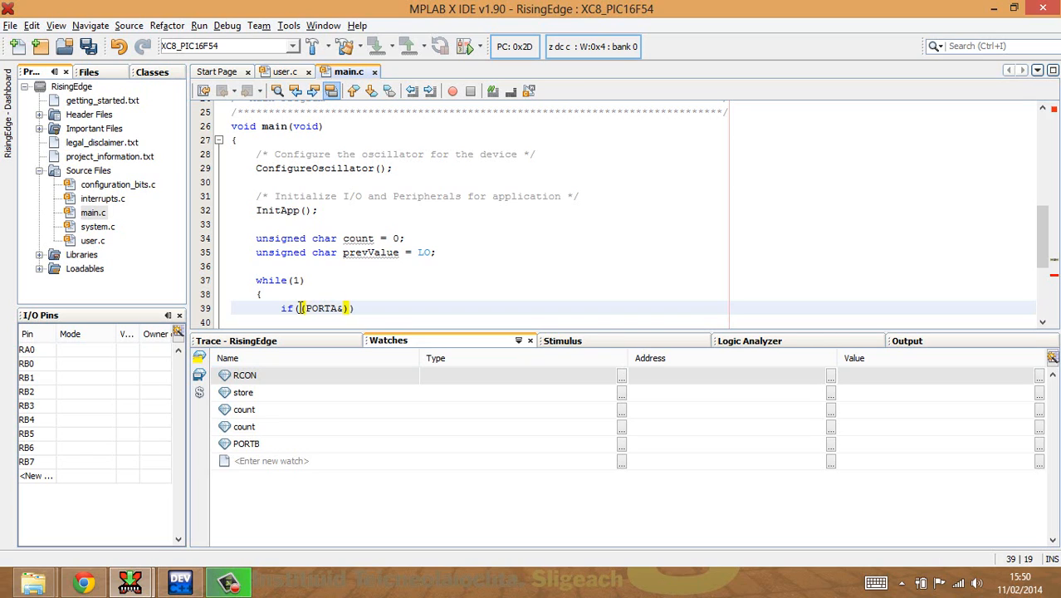
type("0x")
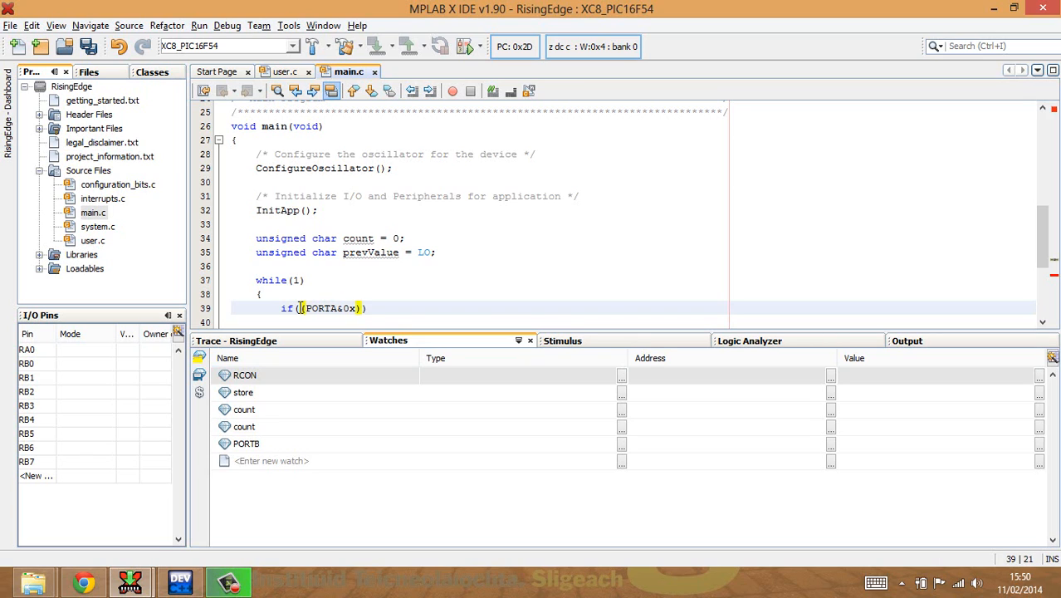
type("01")
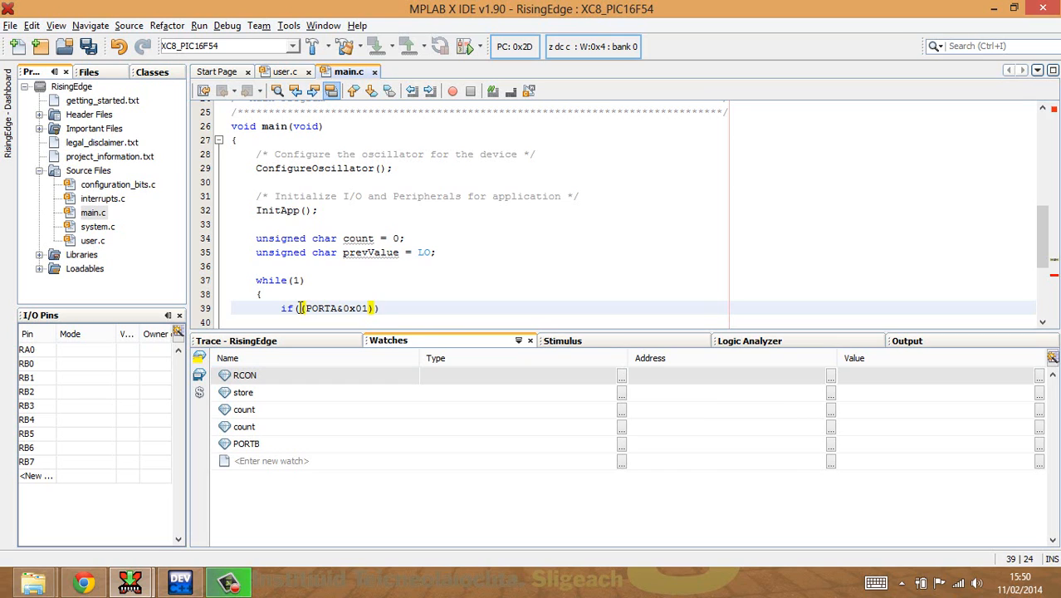
type("==")
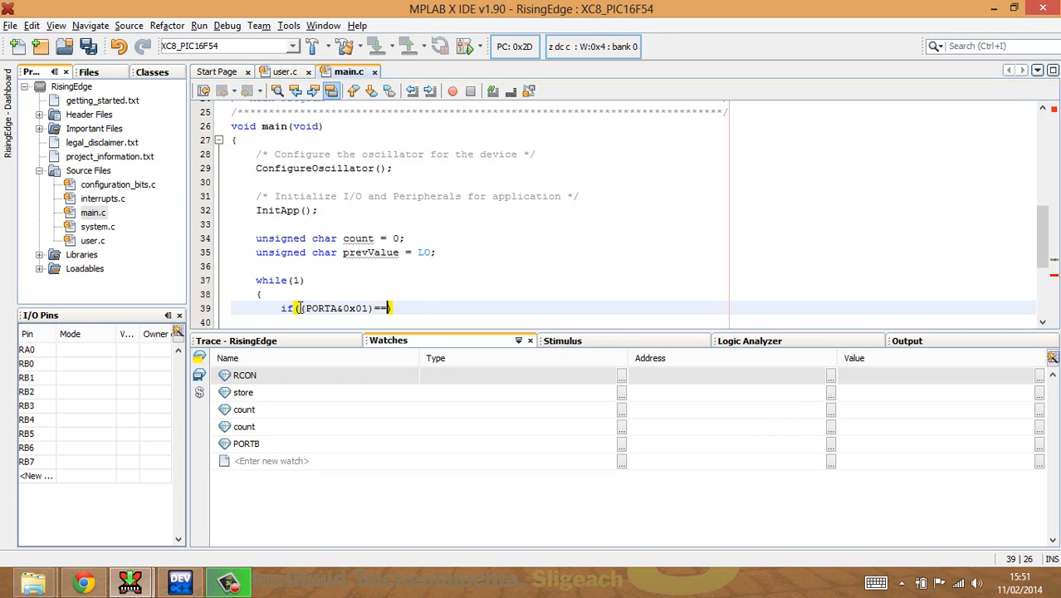
type("HI)")
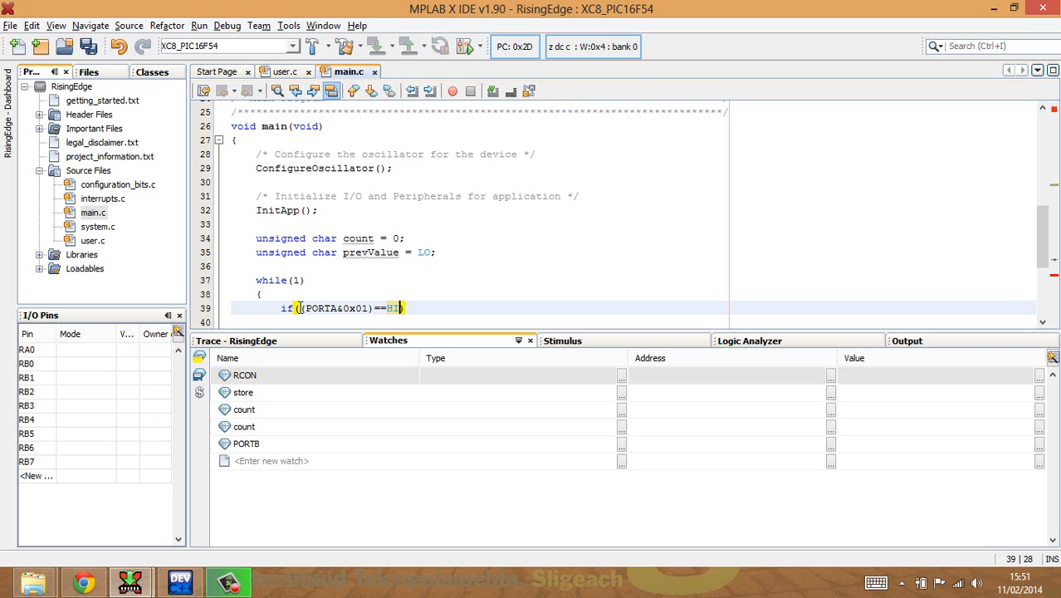
- Extend the if condition with && (prevValue == LO)
type("&&")
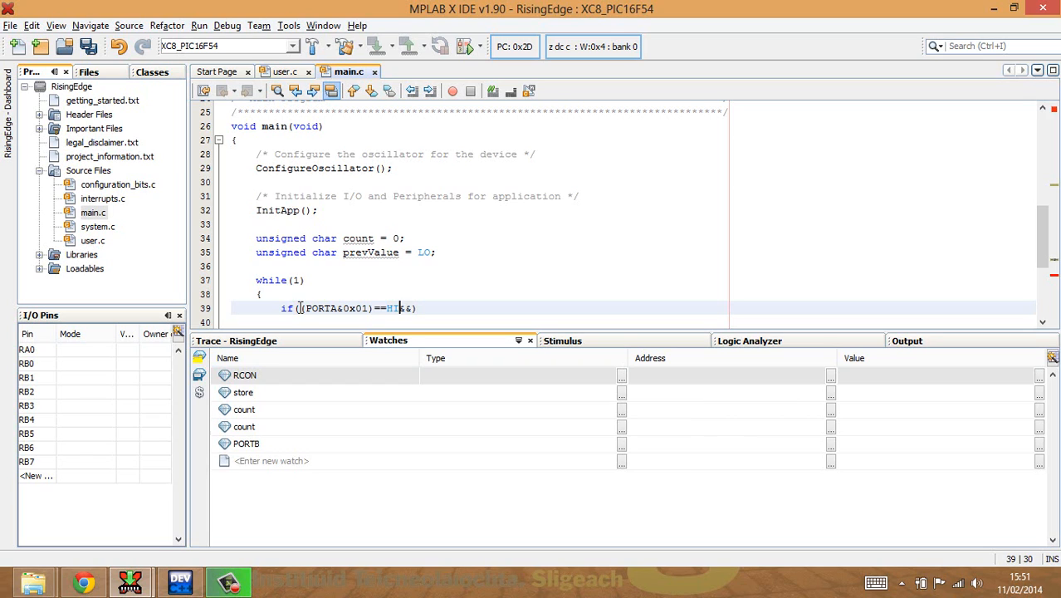
type("\" \"")
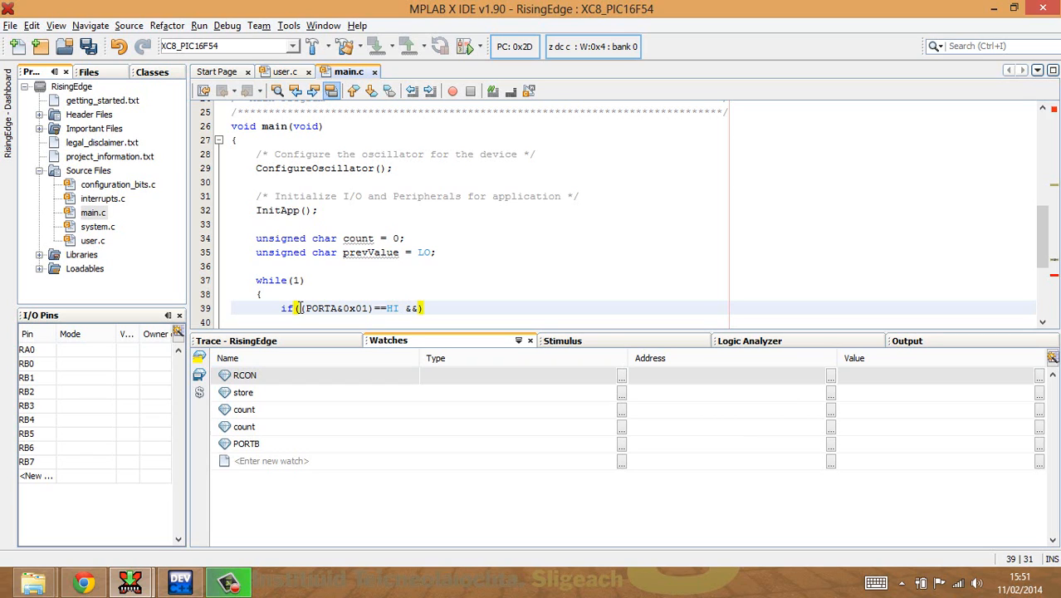
type("(")
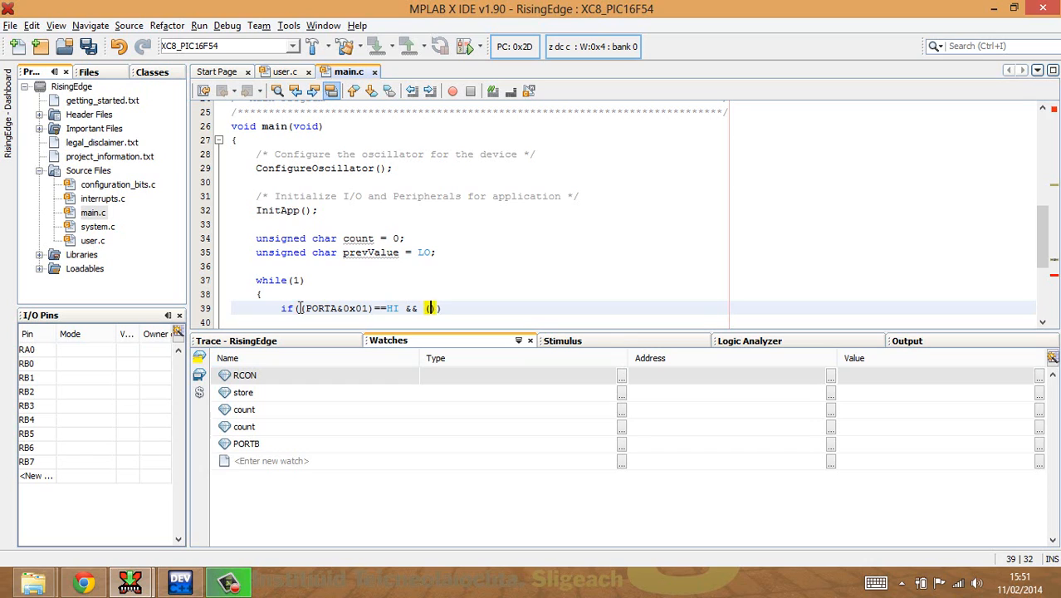
type("prevValue")
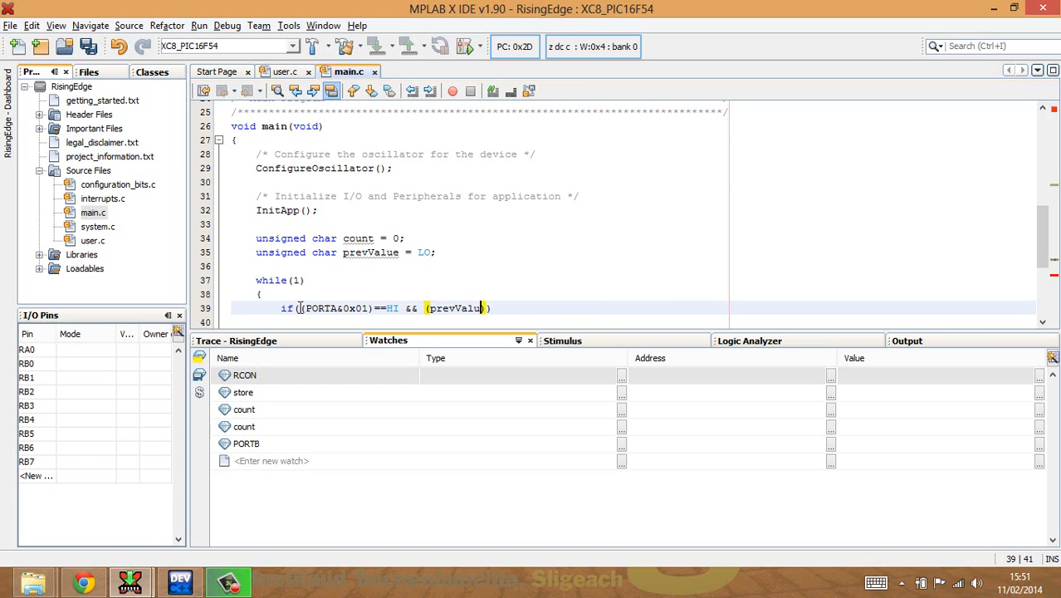
type("=")
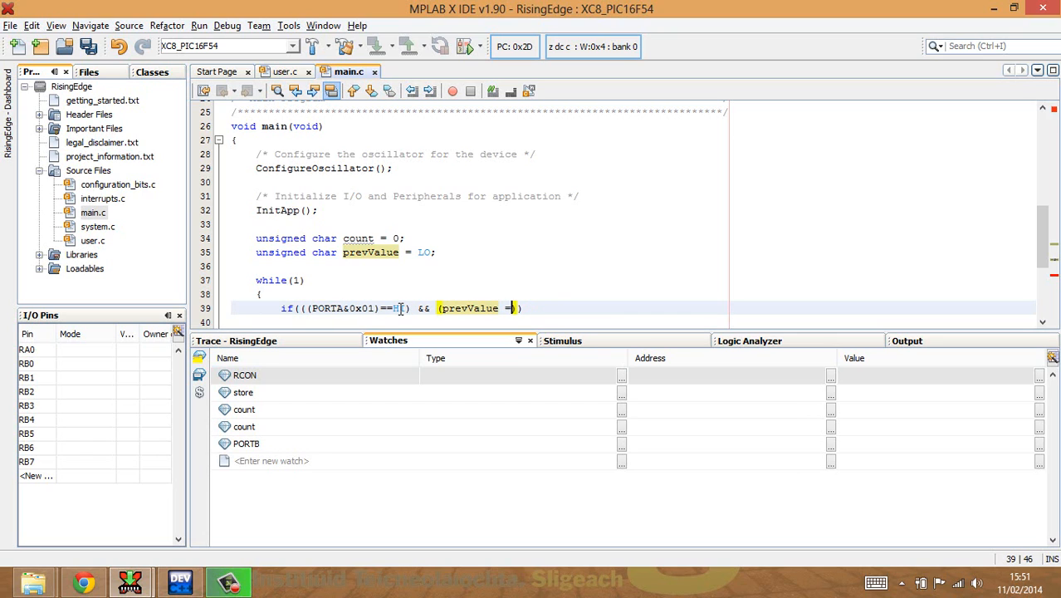
type("=")
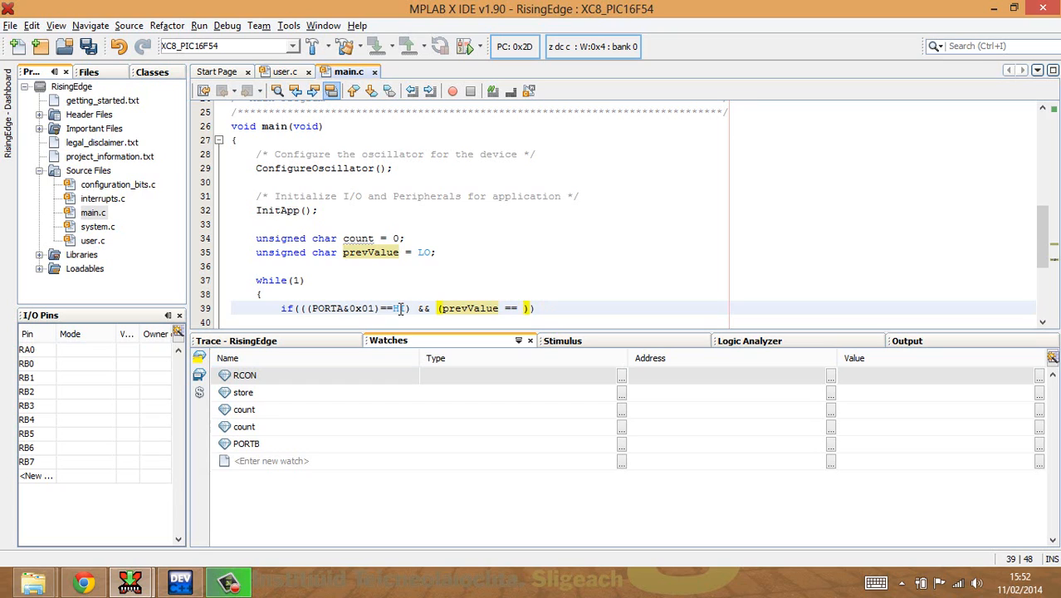
type("LO)")
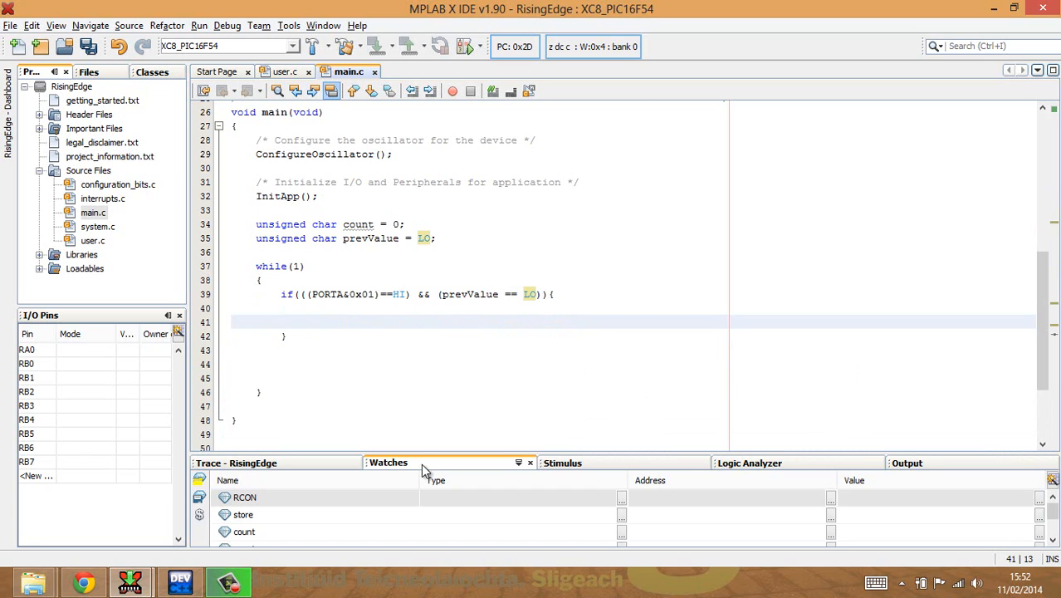
- Fill the if body with 'count++;' and 'prevValue = HI;'
type("count")
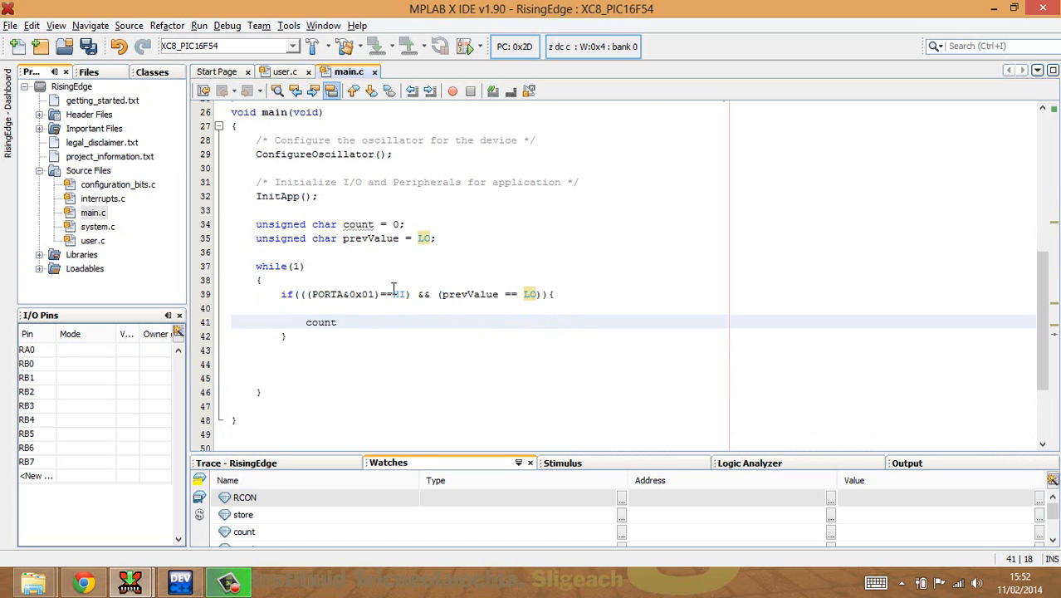
type("++;")
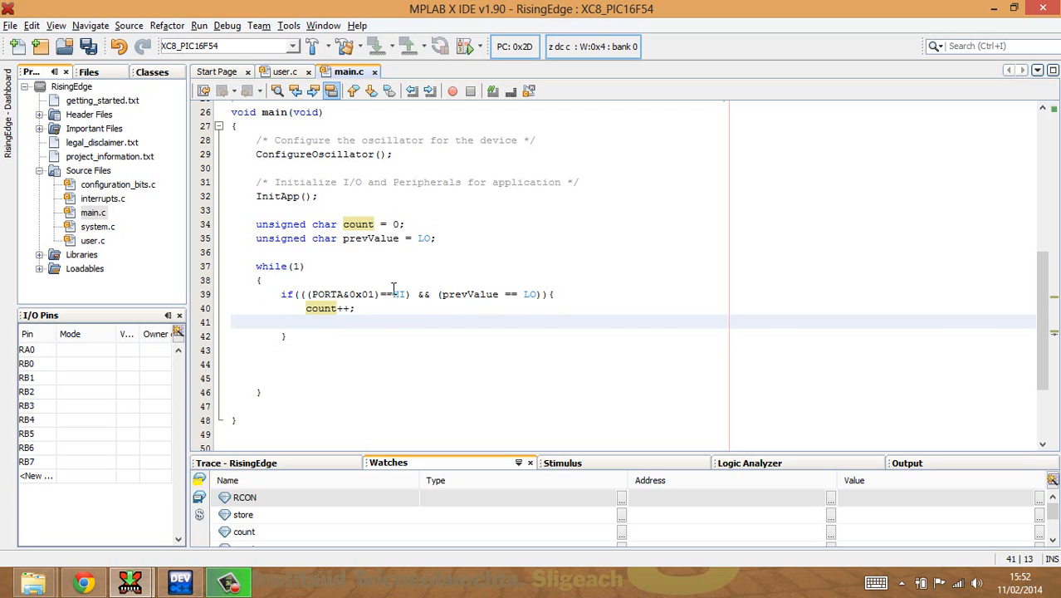
left_click(307, 322)
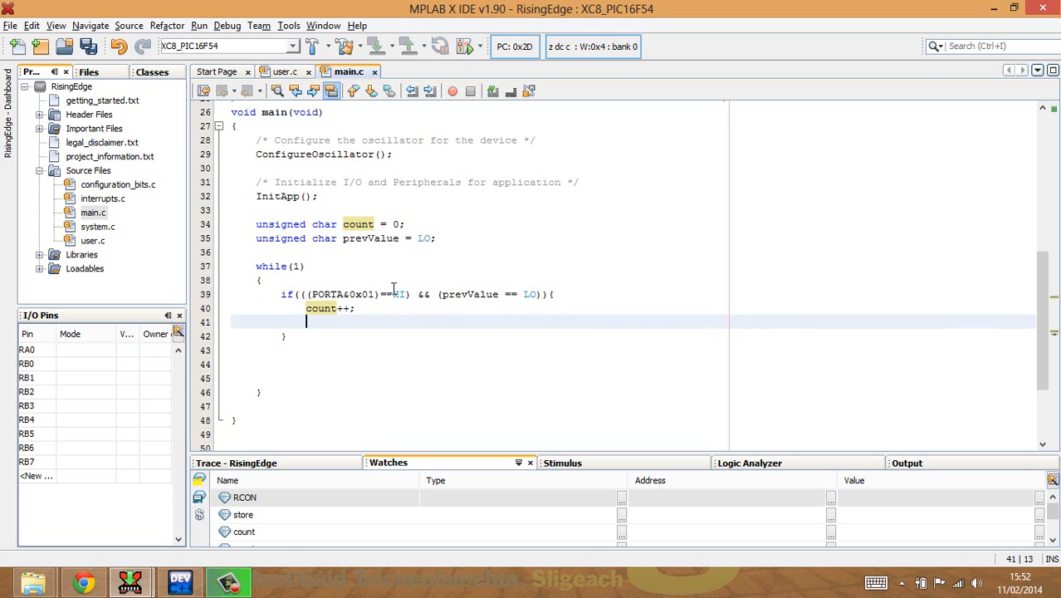
type("prevValue =")
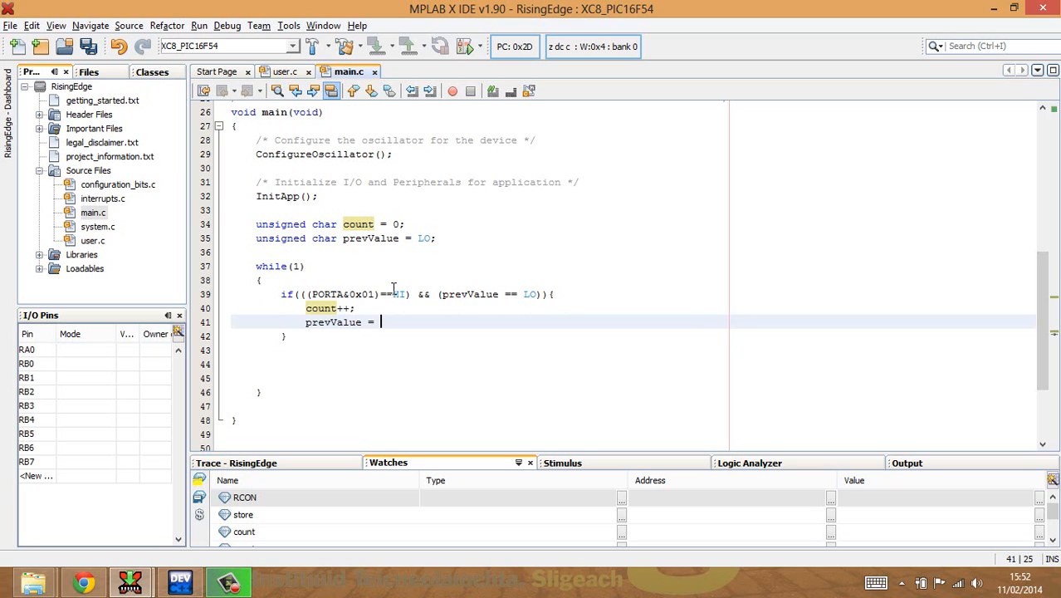
type("HI;")
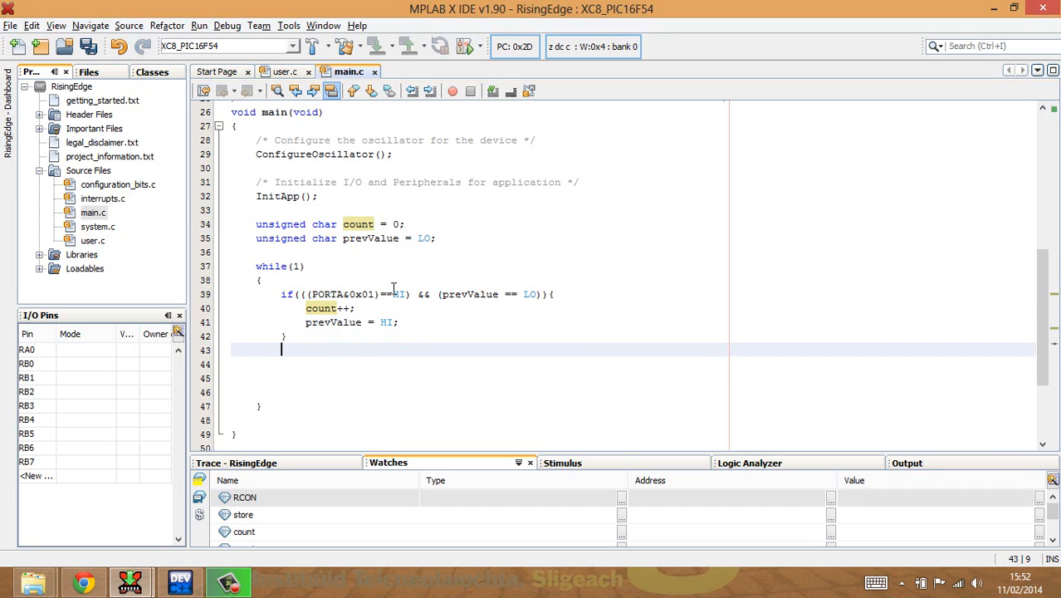
- Type an else if block skeleton after the if block
type("e")
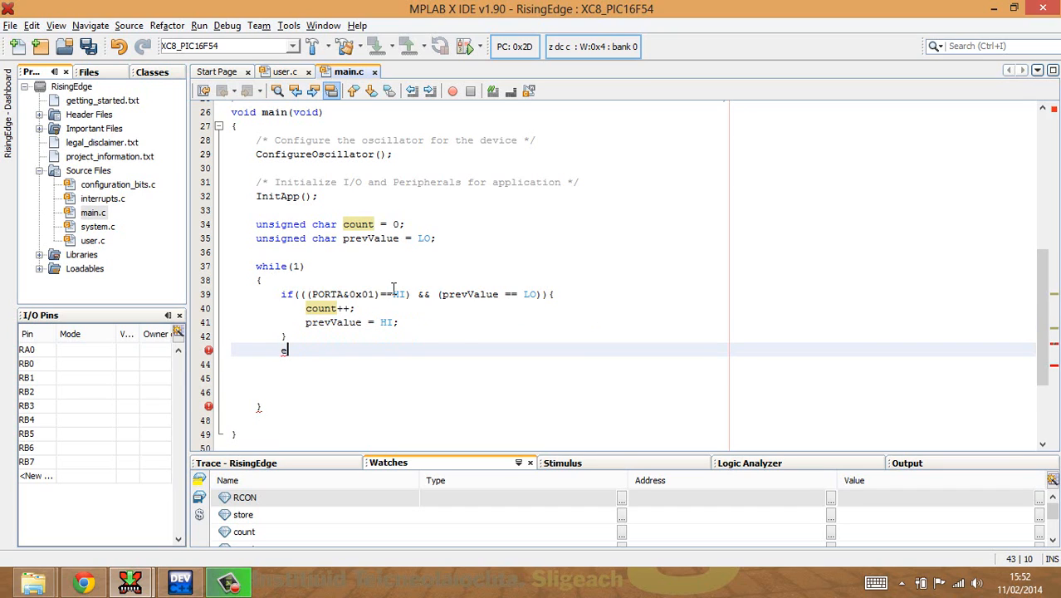
type("lse")
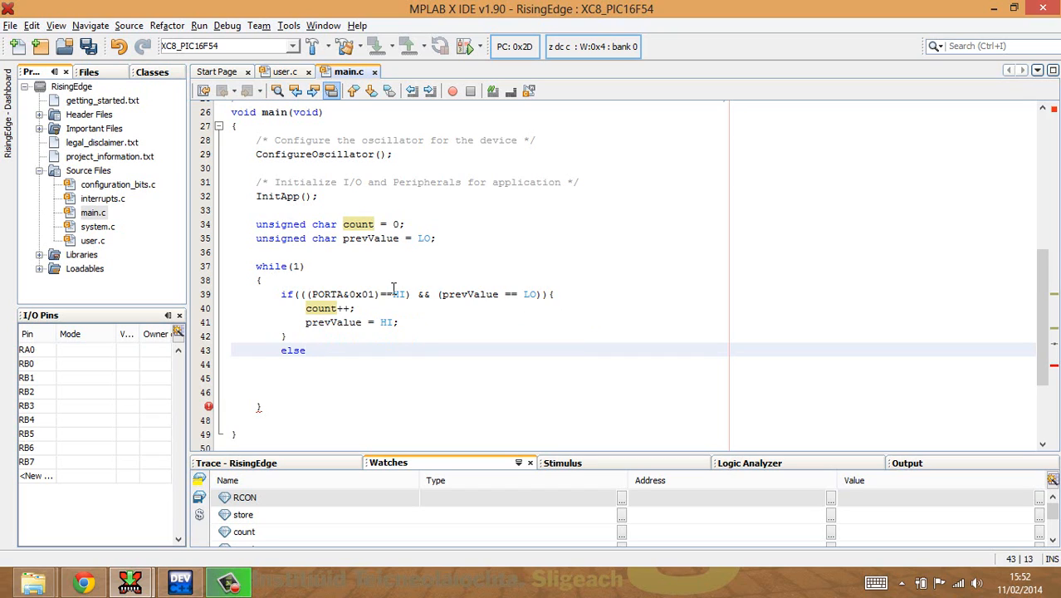
type("{")
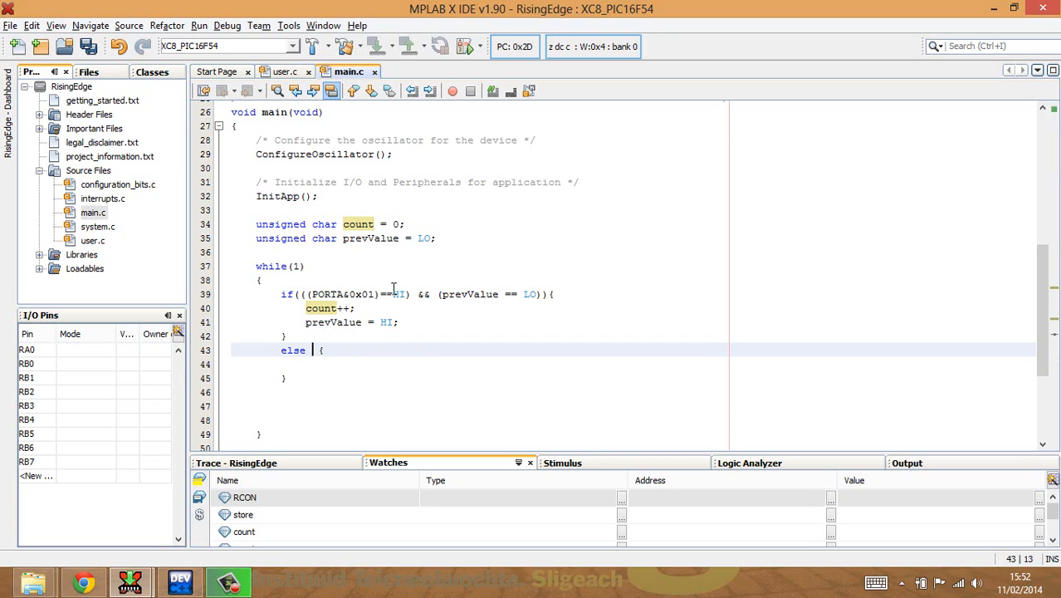
type("()")
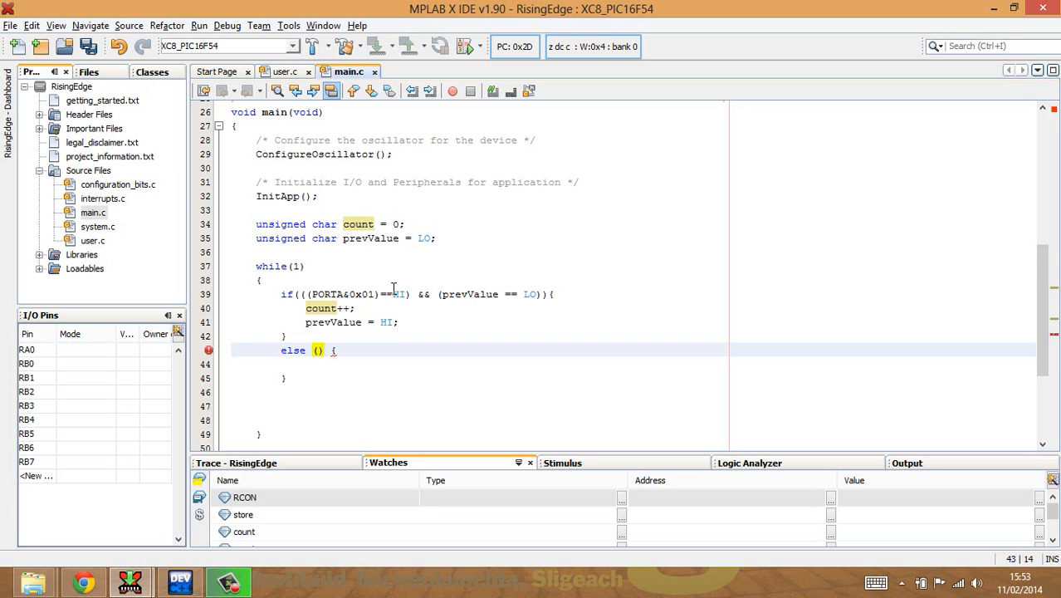
type("if")
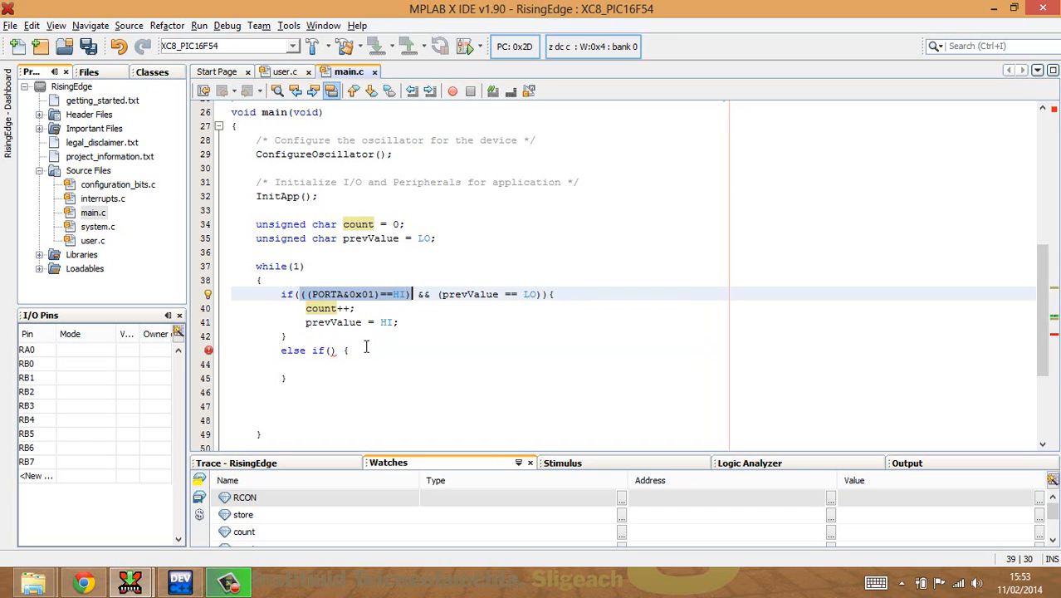
- Make the else-if test ((PORTA&0x01)==LO) and set prevValue = LO
left_click(329, 349)
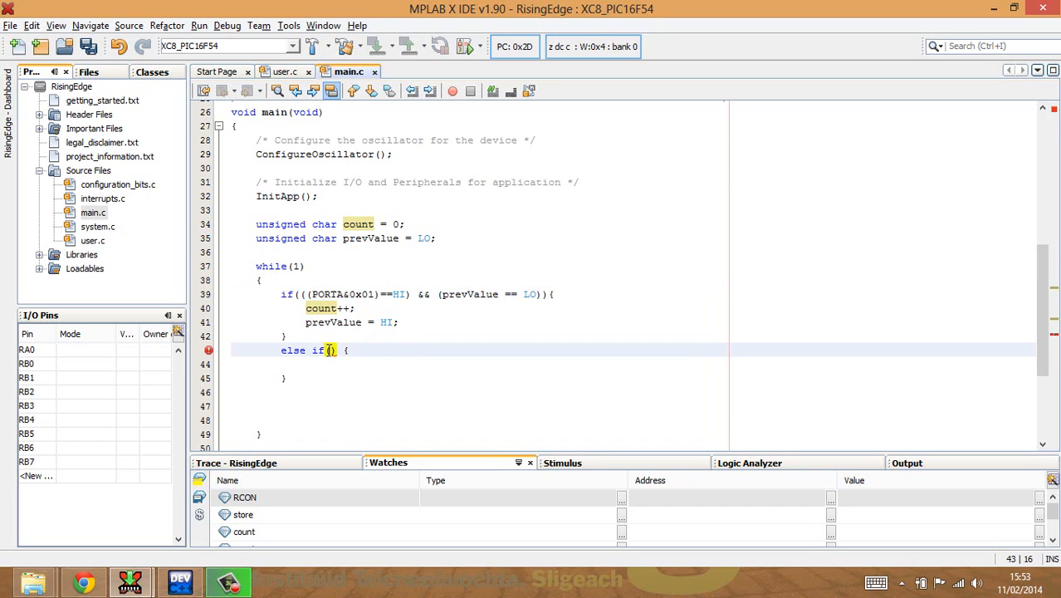
type("(PORTA&0x01)==HI)")
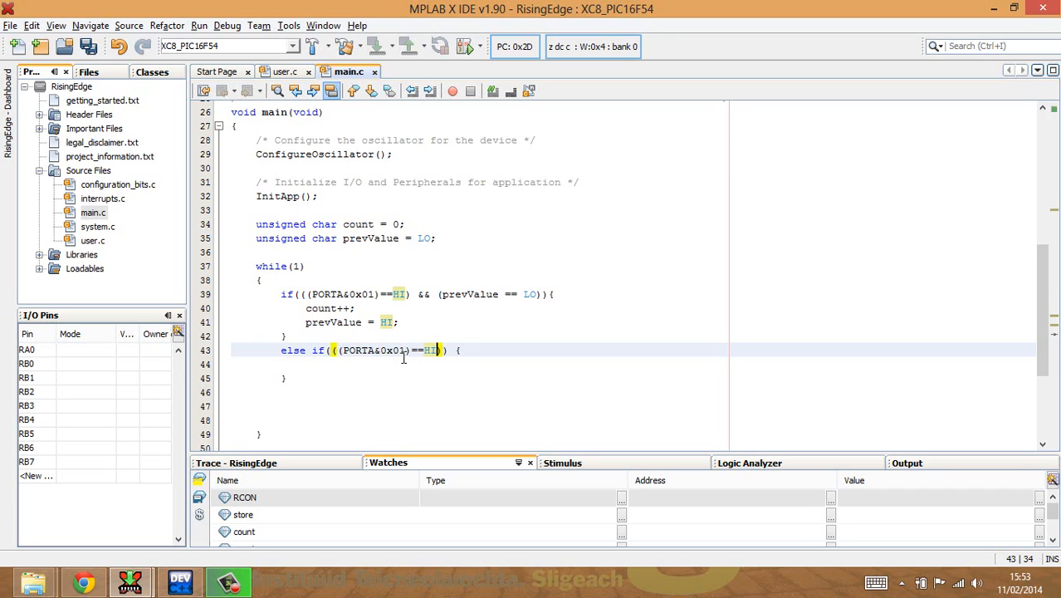
type("LO)")
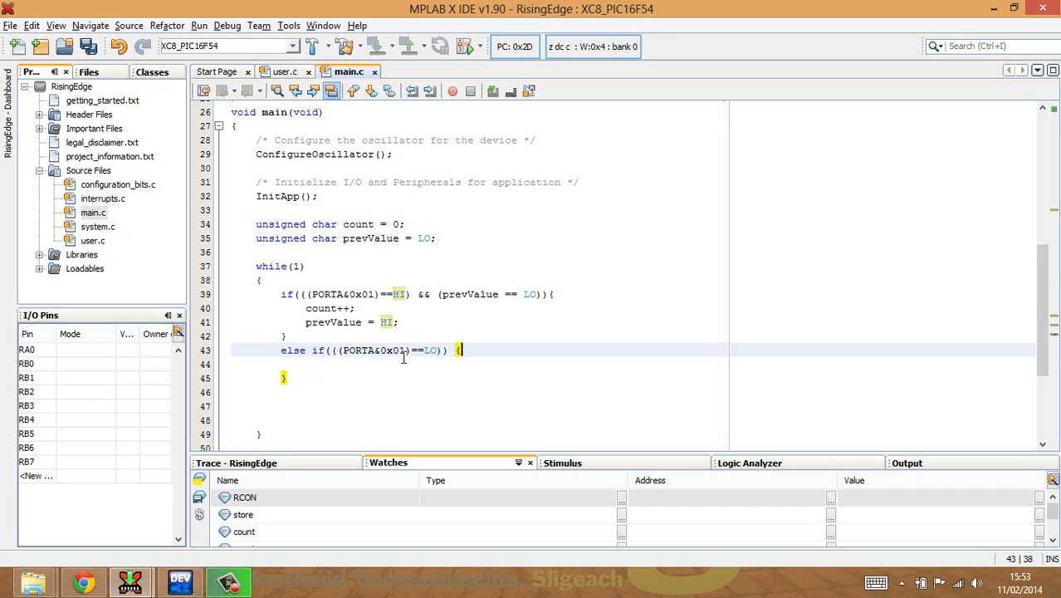
type("pre")
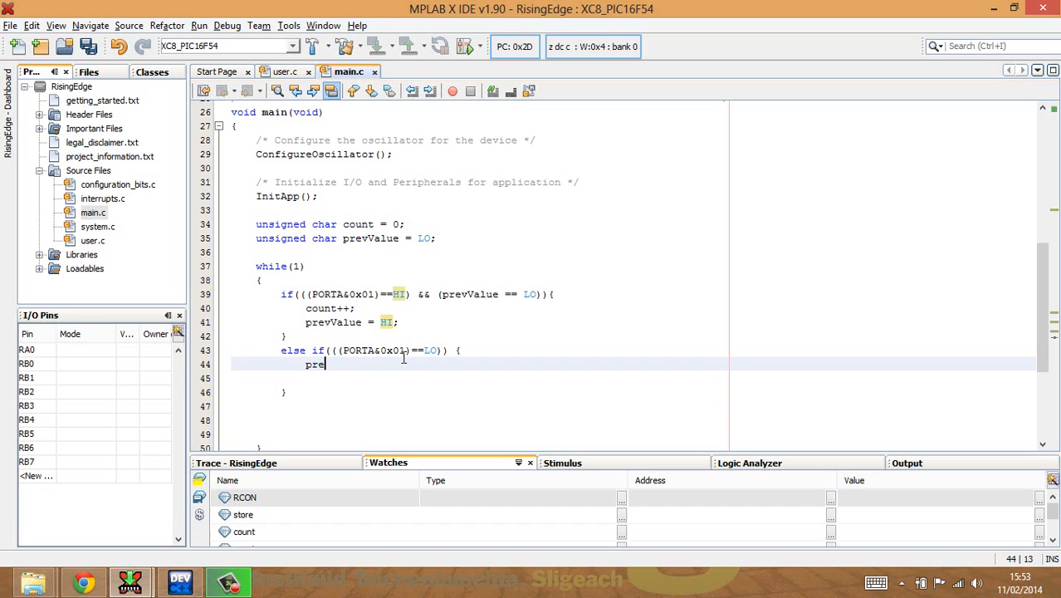
type("vVa")
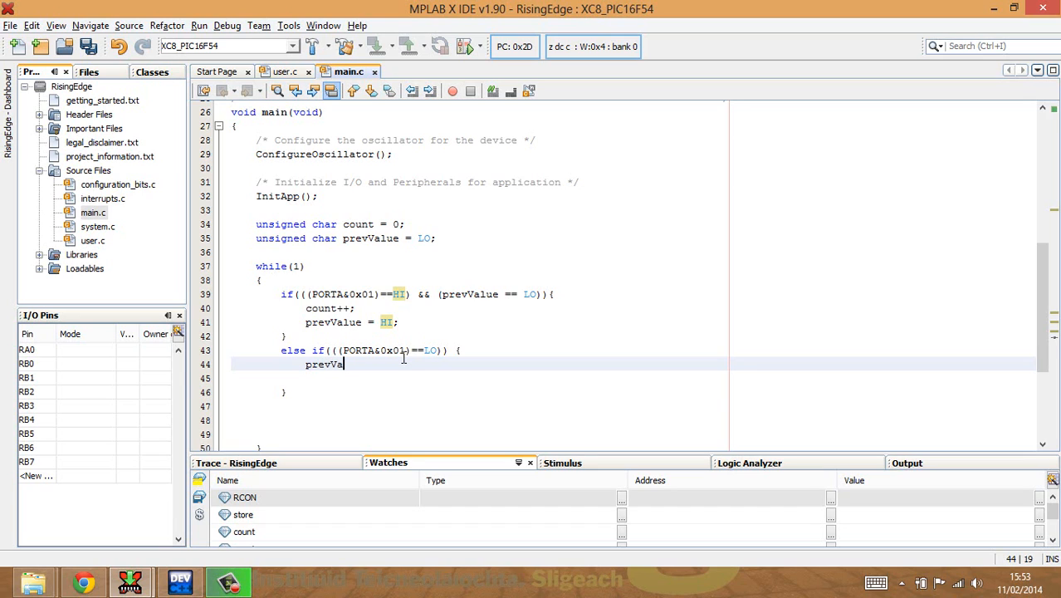
type("lue = L")
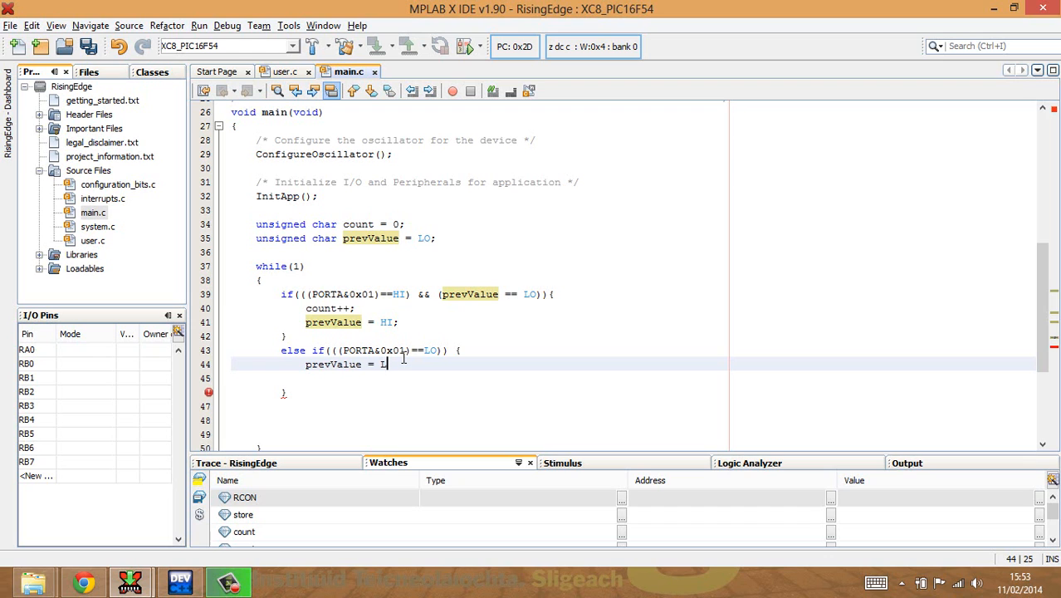
type("O;")
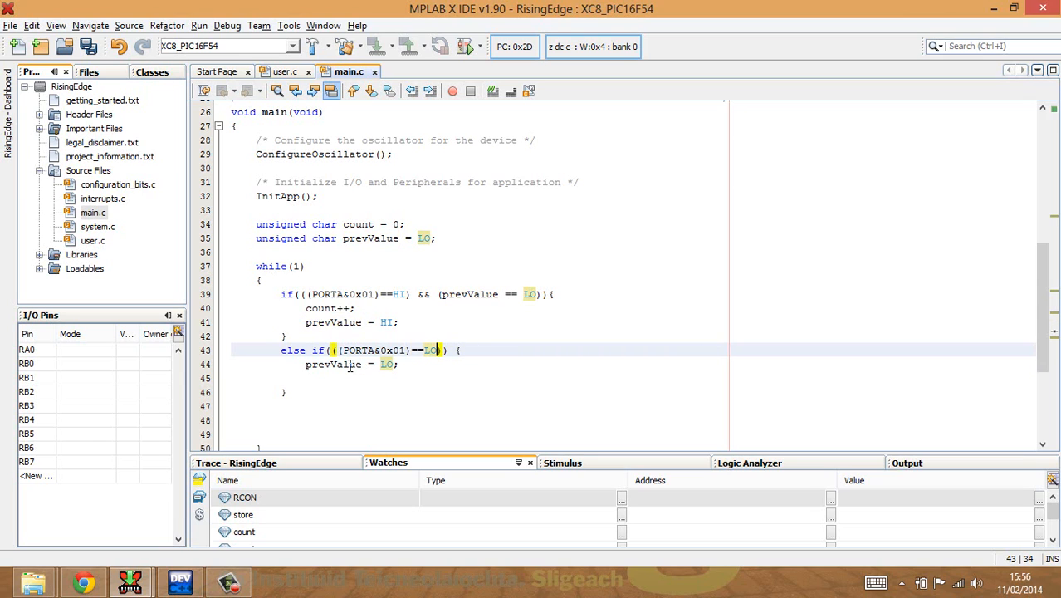
mouse_move(398, 364)
type(")")
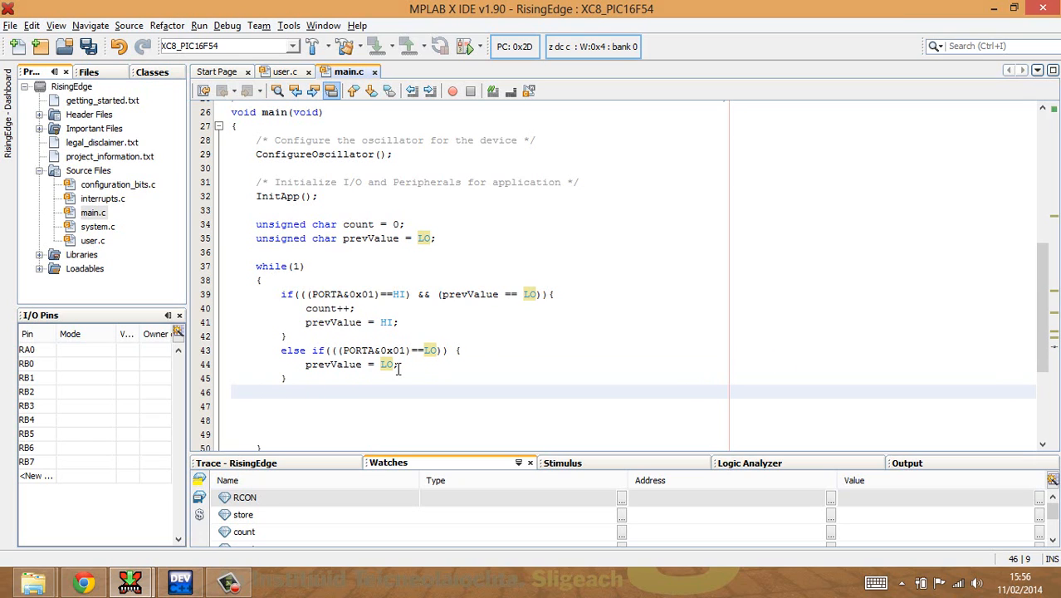
- Write 'PORTB = count;' after the else-if block and save all files
type("PORT")
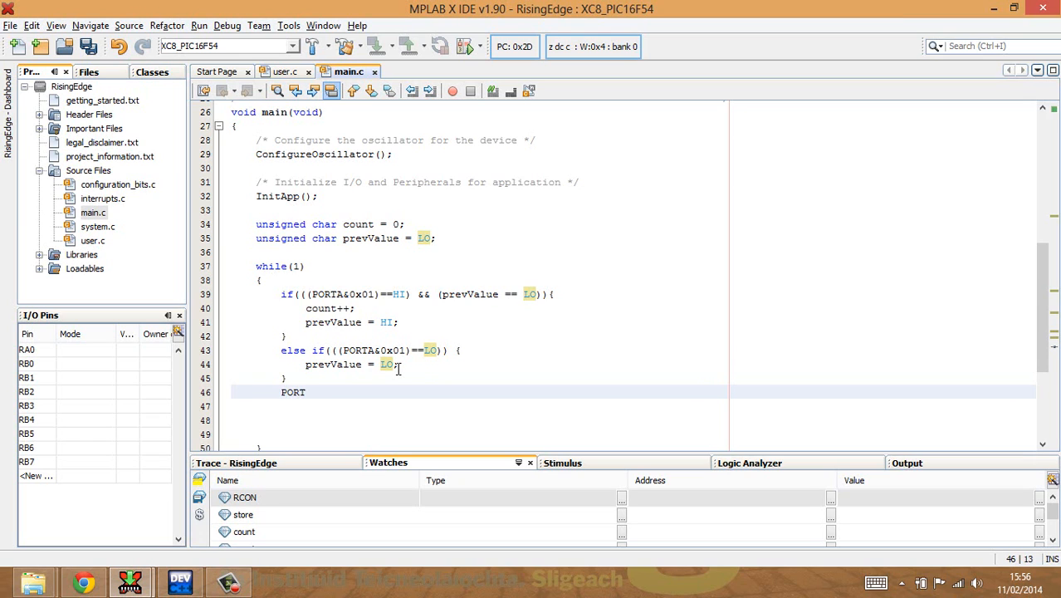
type("B =")
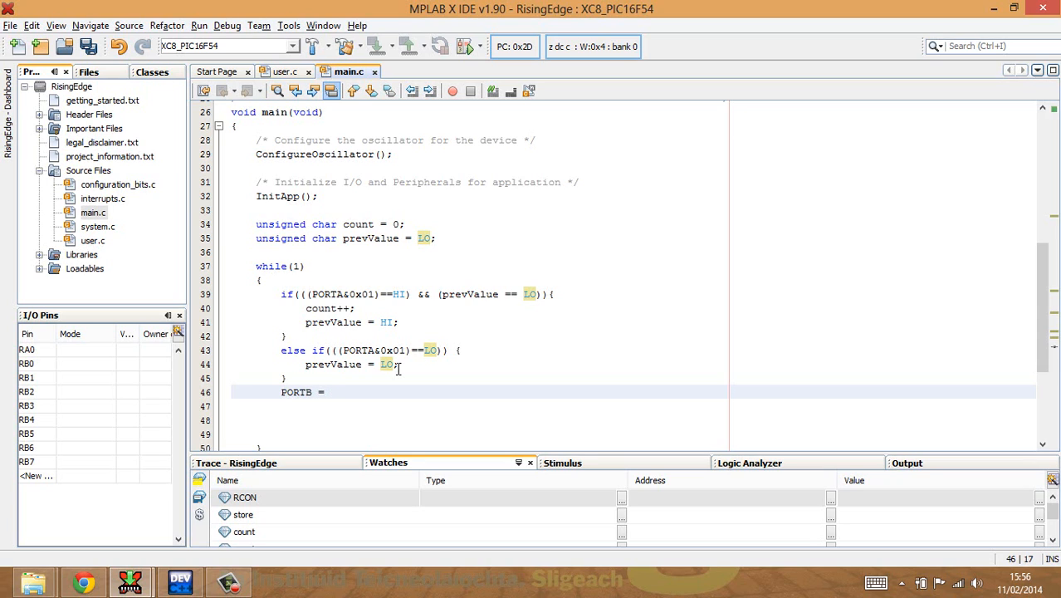
type("cout")
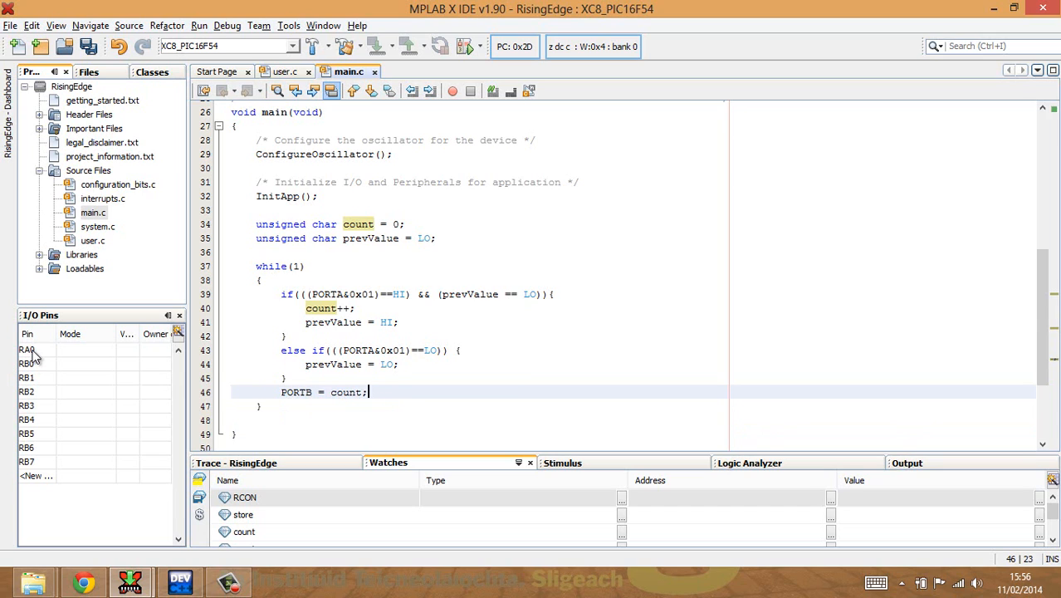
mouse_move(133, 395)
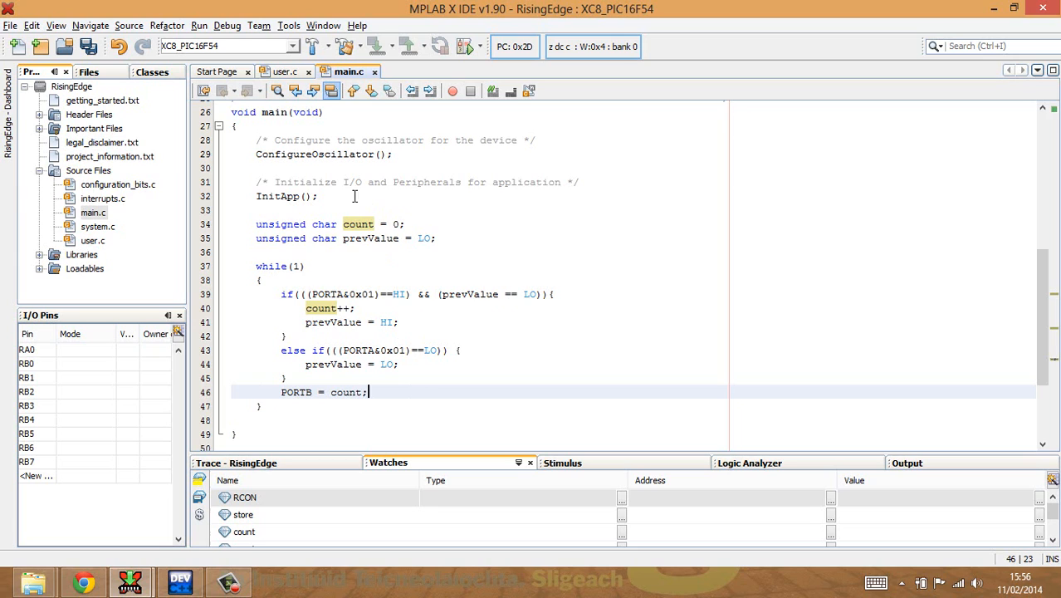
left_click(90, 52)
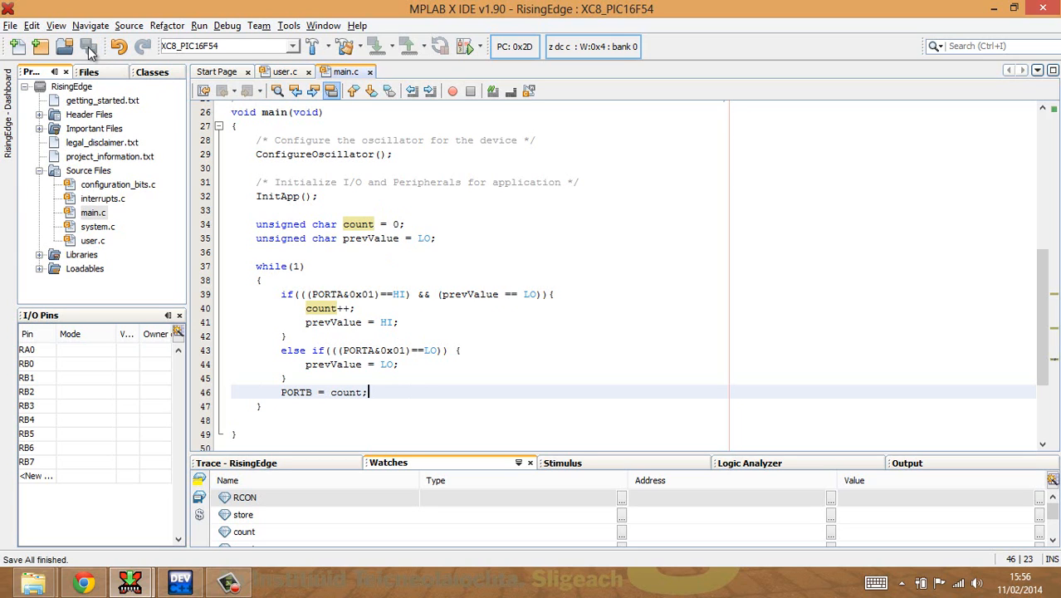
- Run the RisingEdge program in the simulator via Debug Main Project
left_click(461, 46)
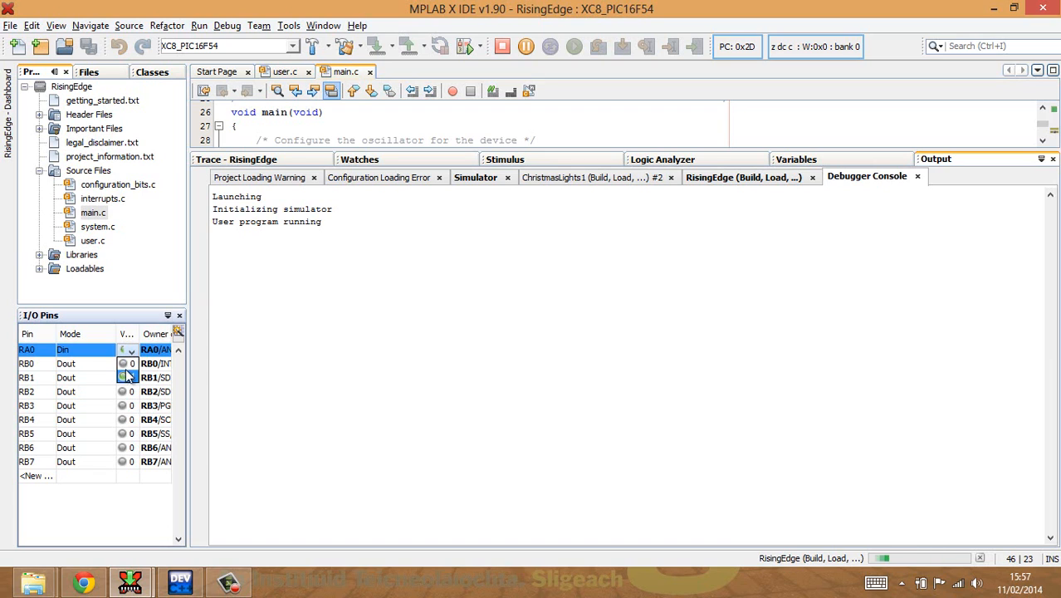
- Set input pin RA0 to 1 in the I/O Pins window
left_click(122, 349)
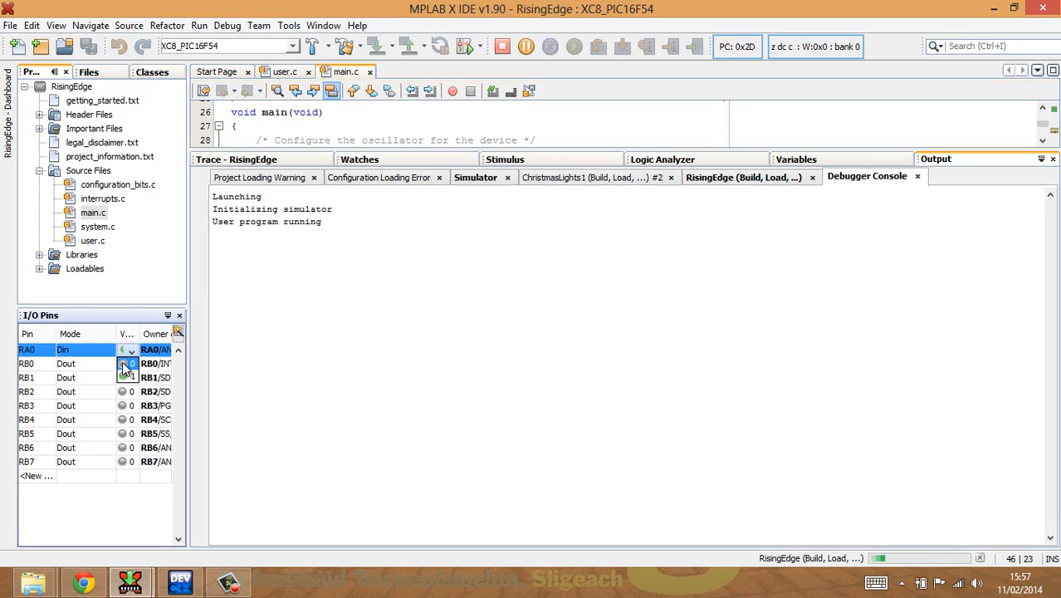
left_click(123, 363)
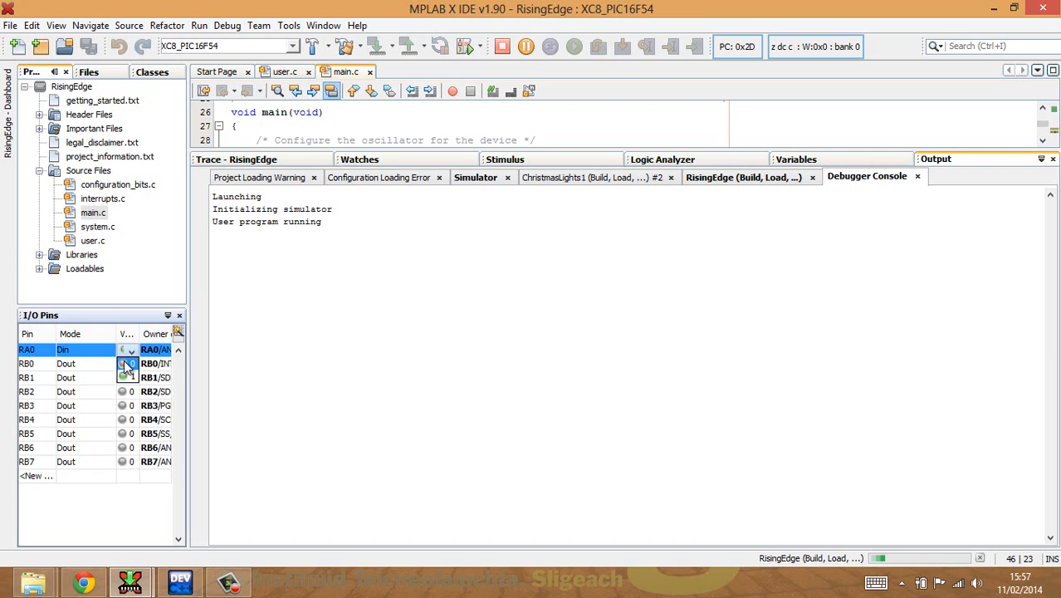
left_click(122, 363)
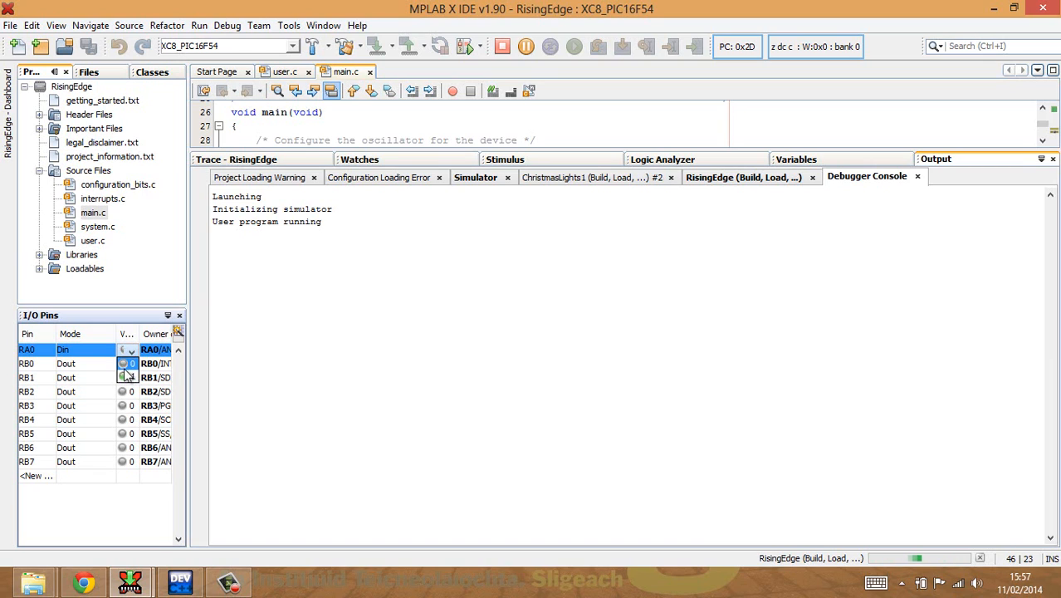
left_click(120, 349)
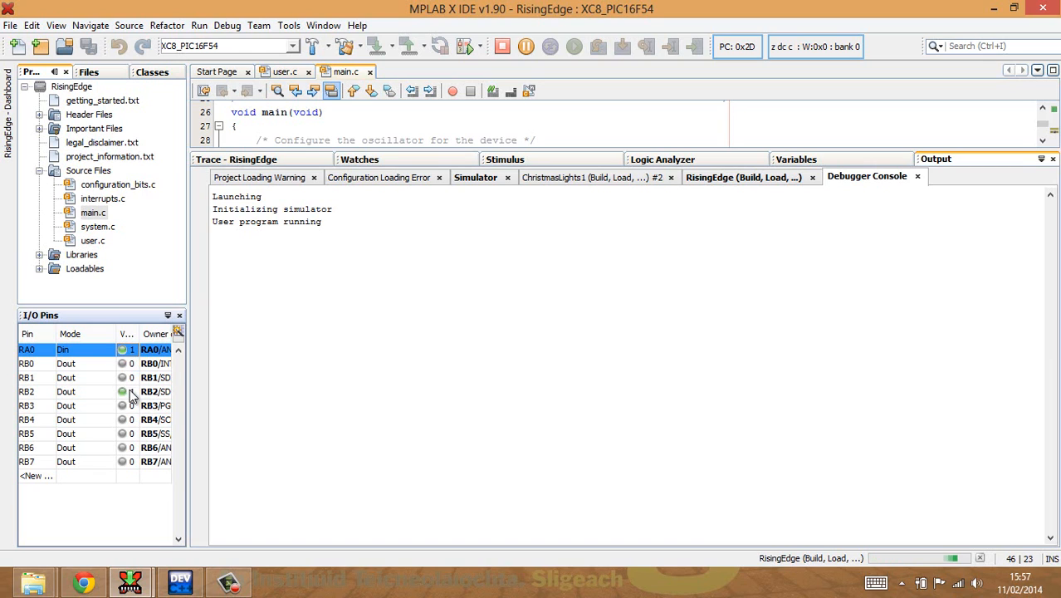